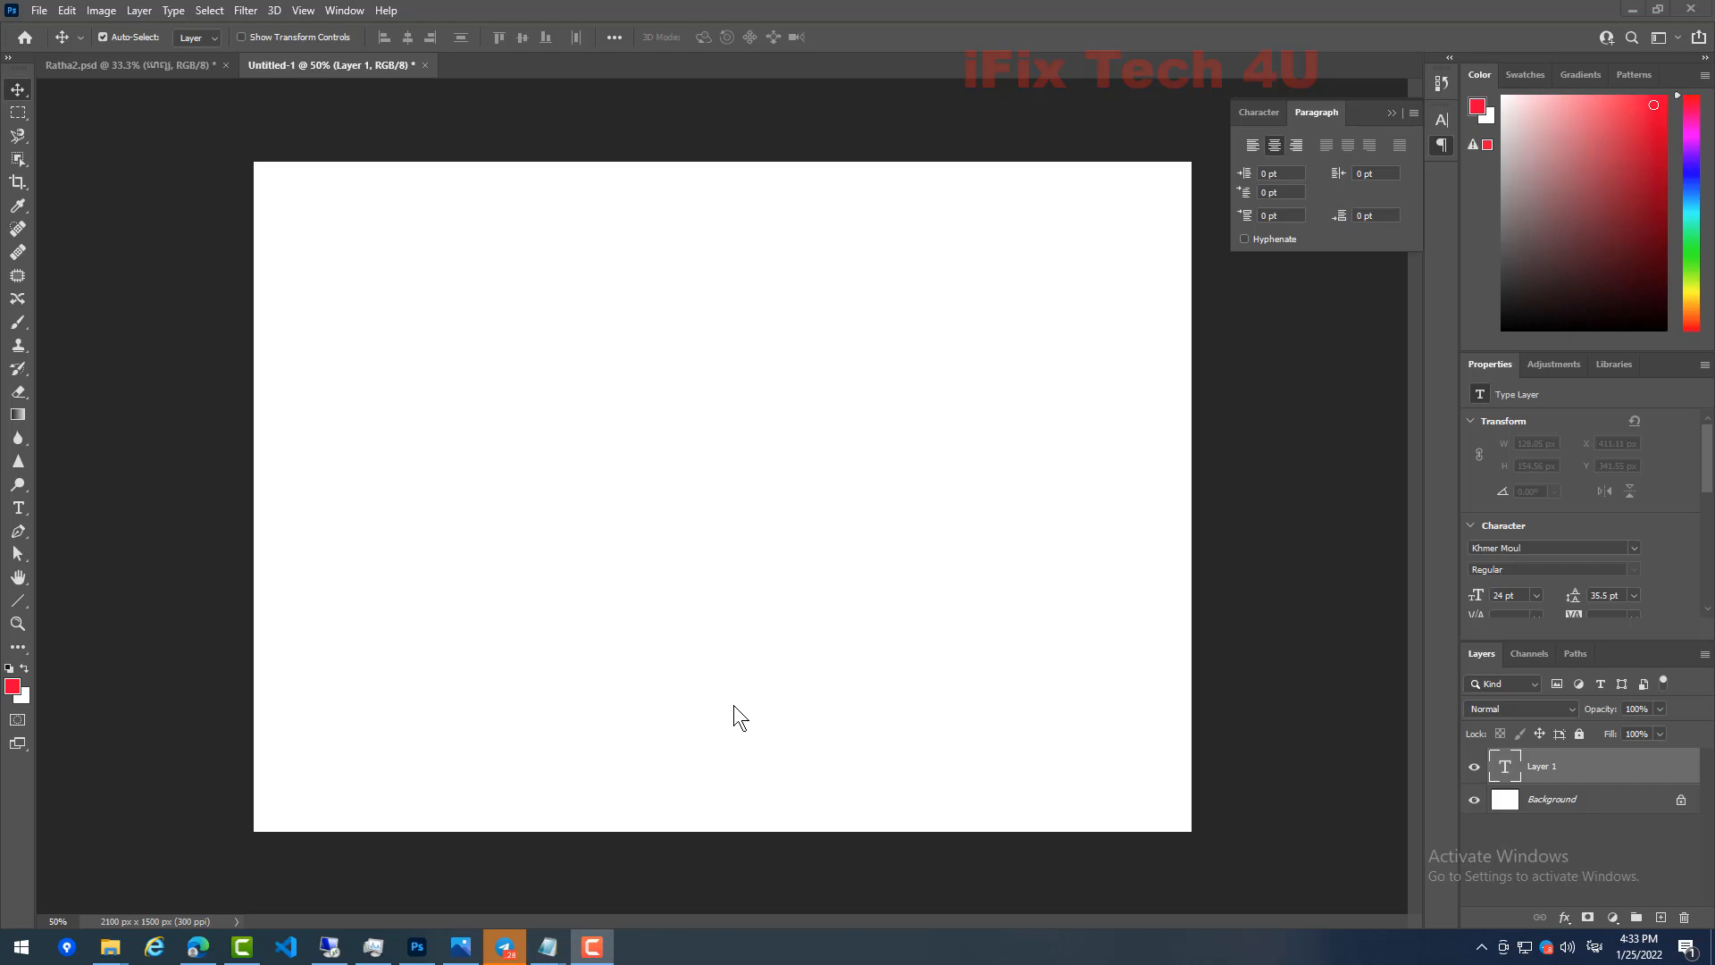
mouse_move(430, 478)
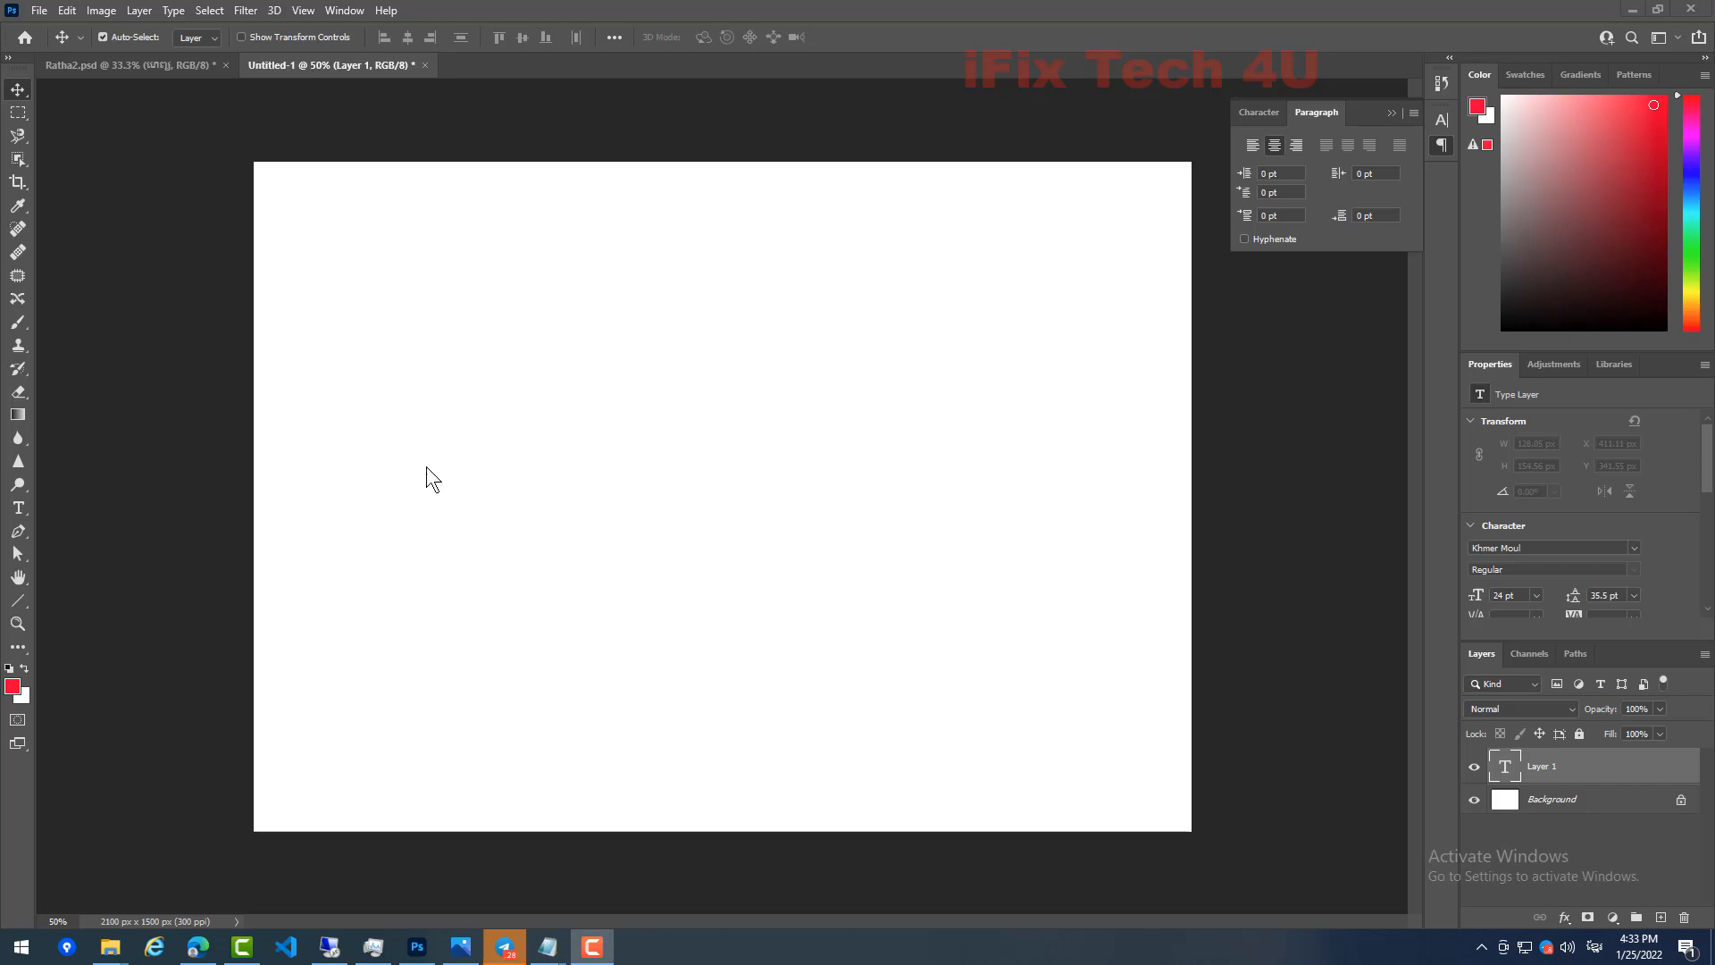
mouse_move(408, 501)
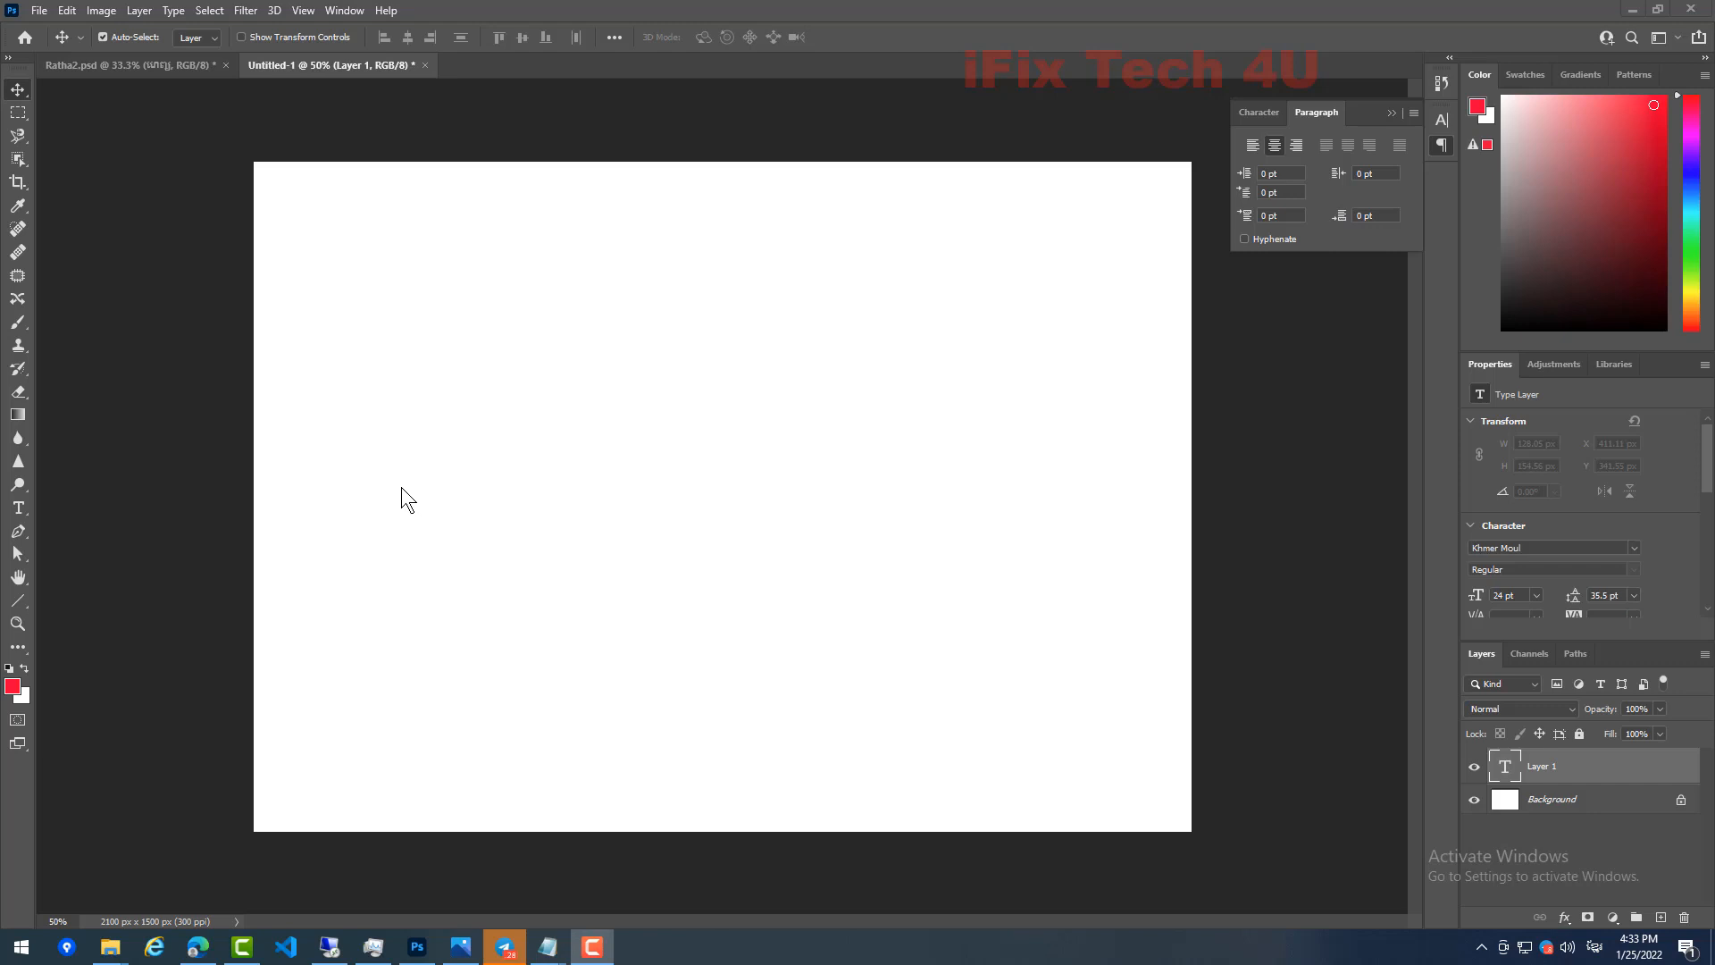
mouse_move(139, 404)
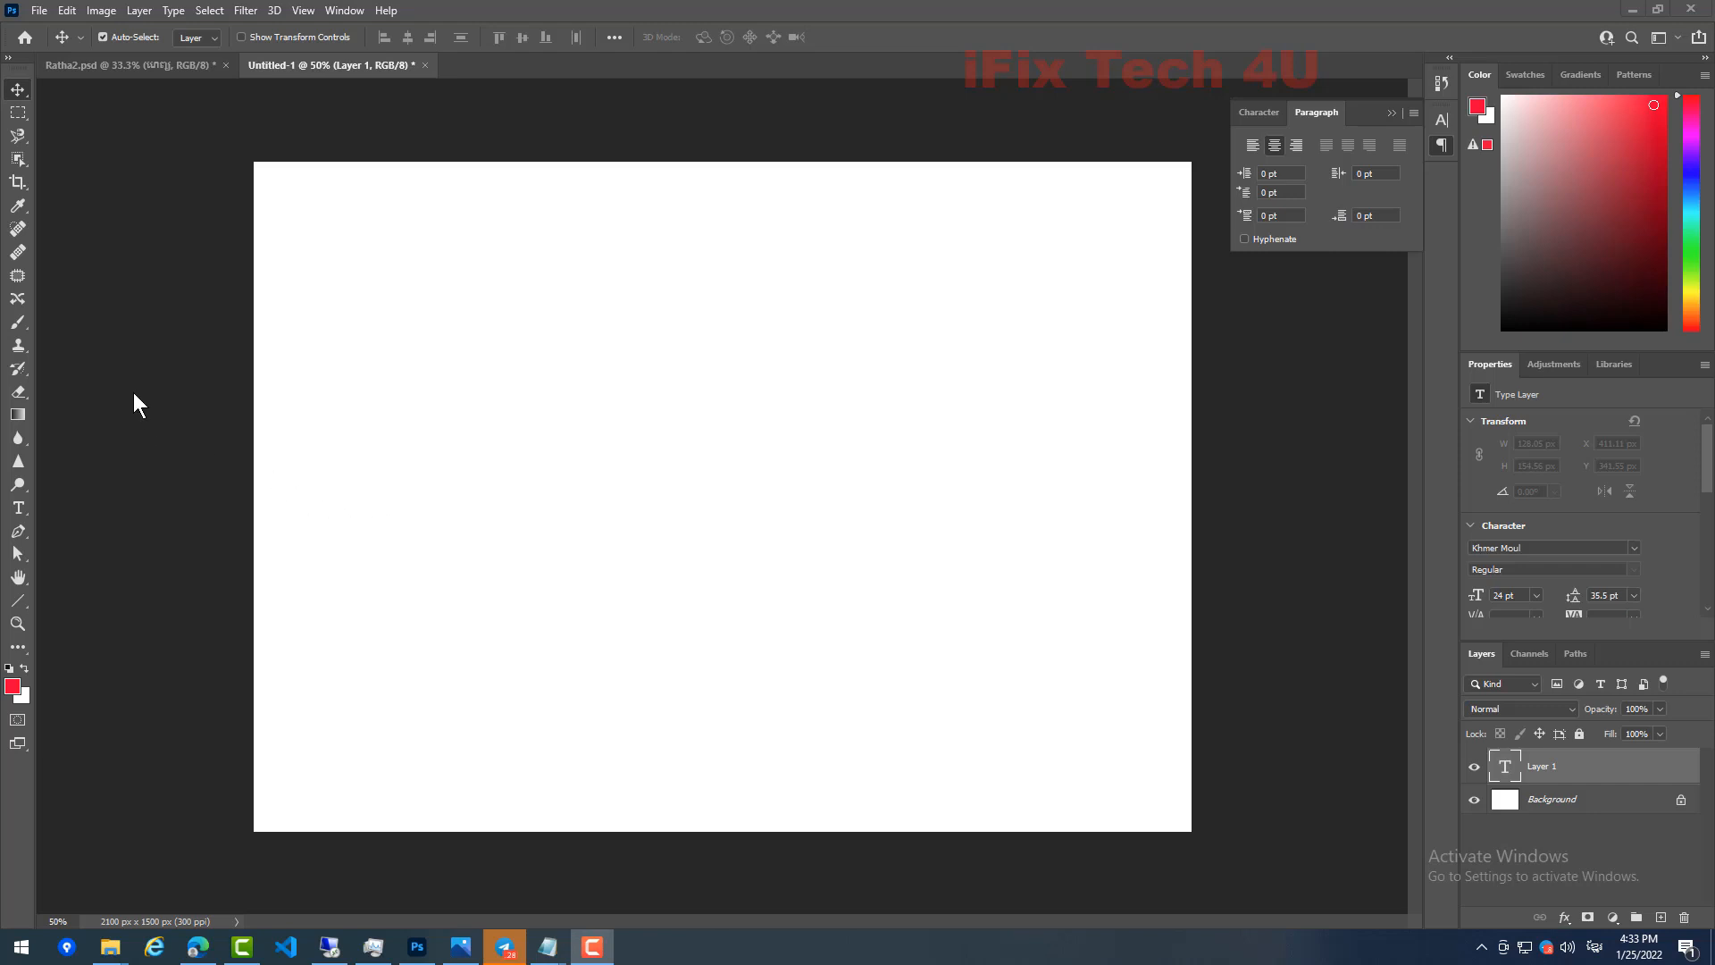
mouse_move(478, 522)
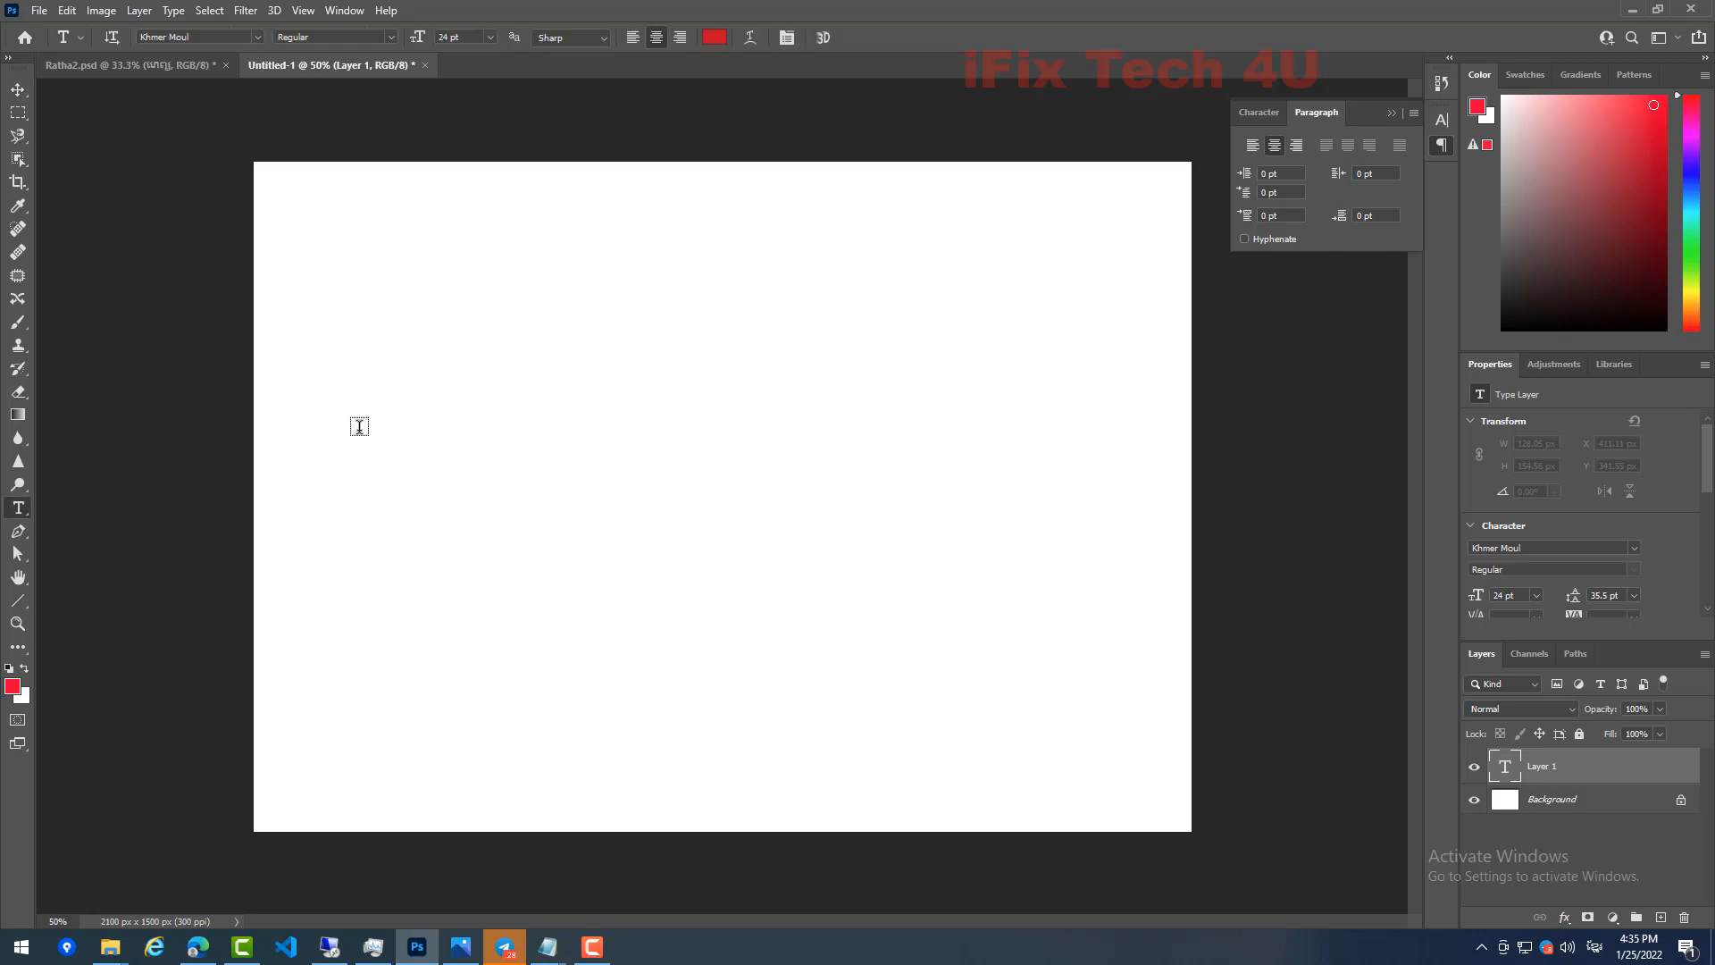
Type the Khmer word in red Khmer Moul, switching the Windows input language to Khmer.
text(REM IPSUM)
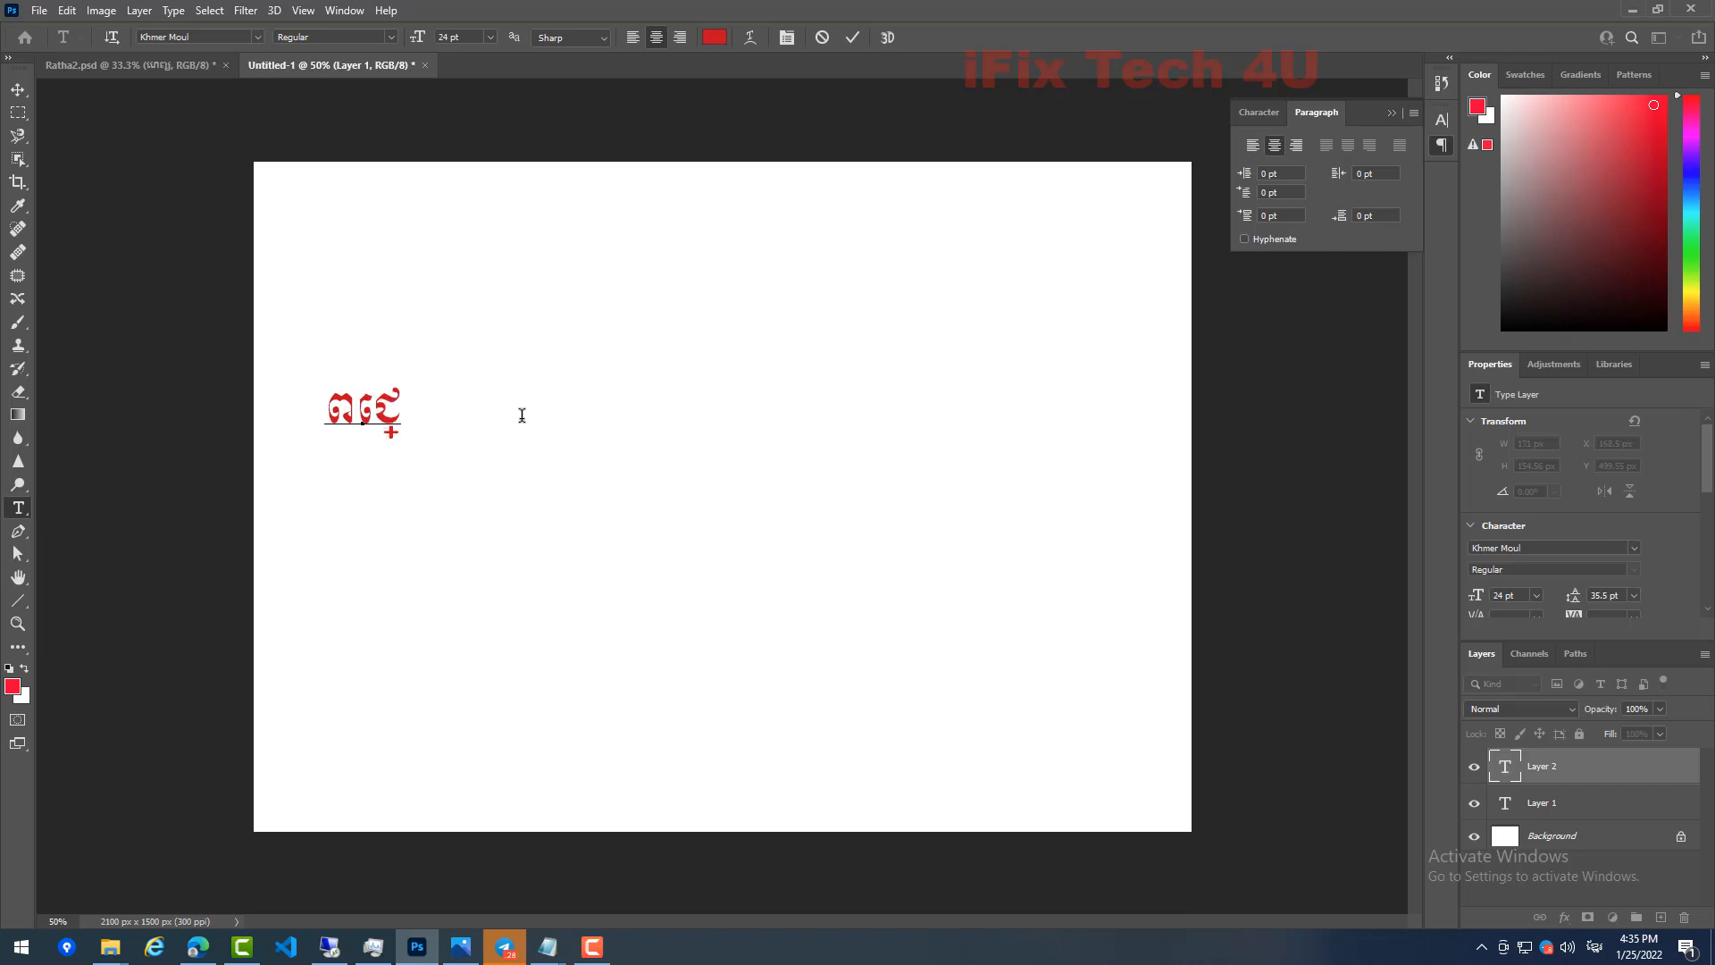
text(យ)
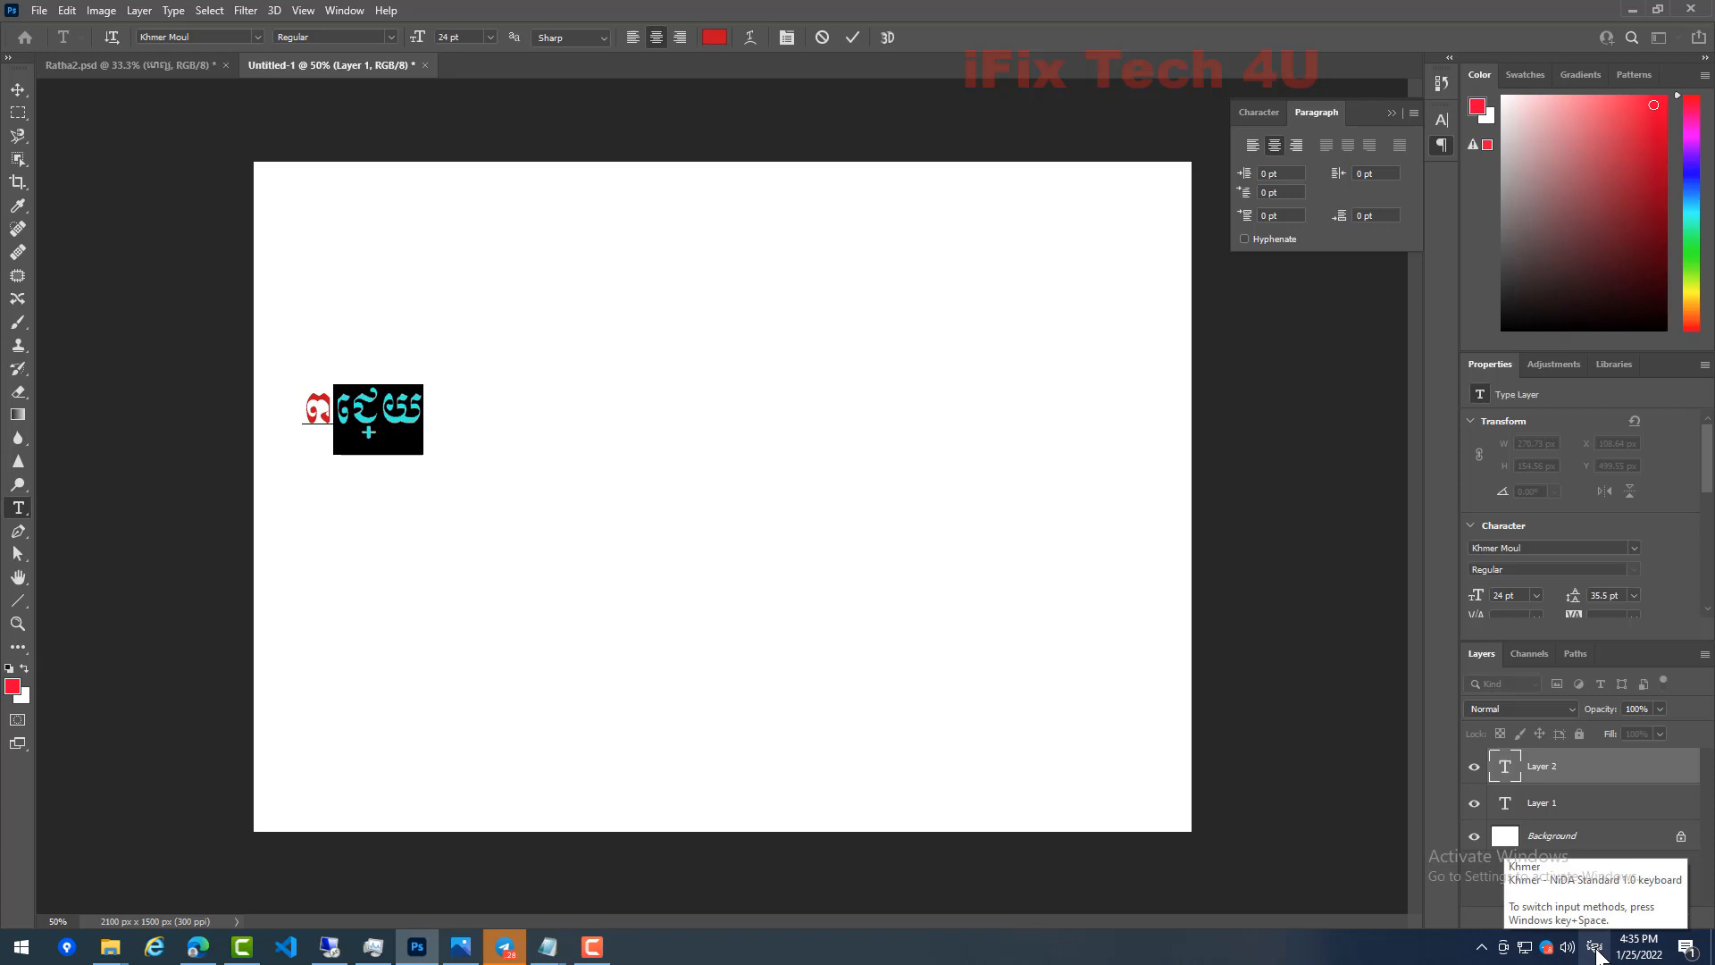
click(1599, 947)
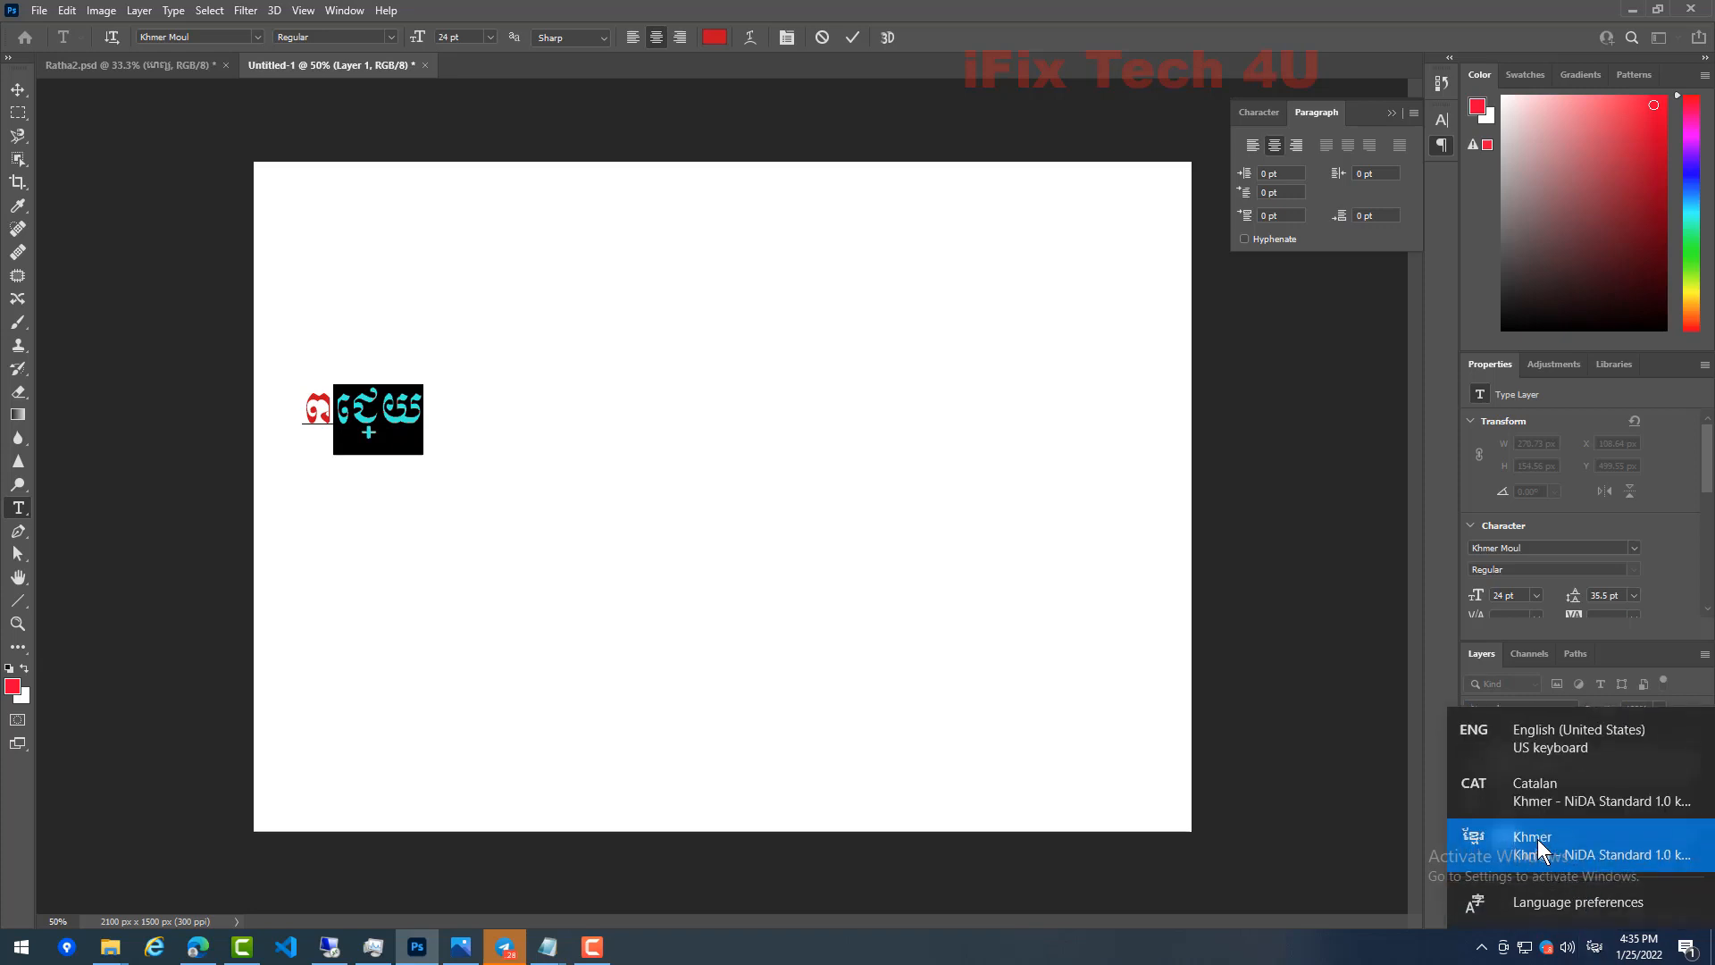
click(1534, 837)
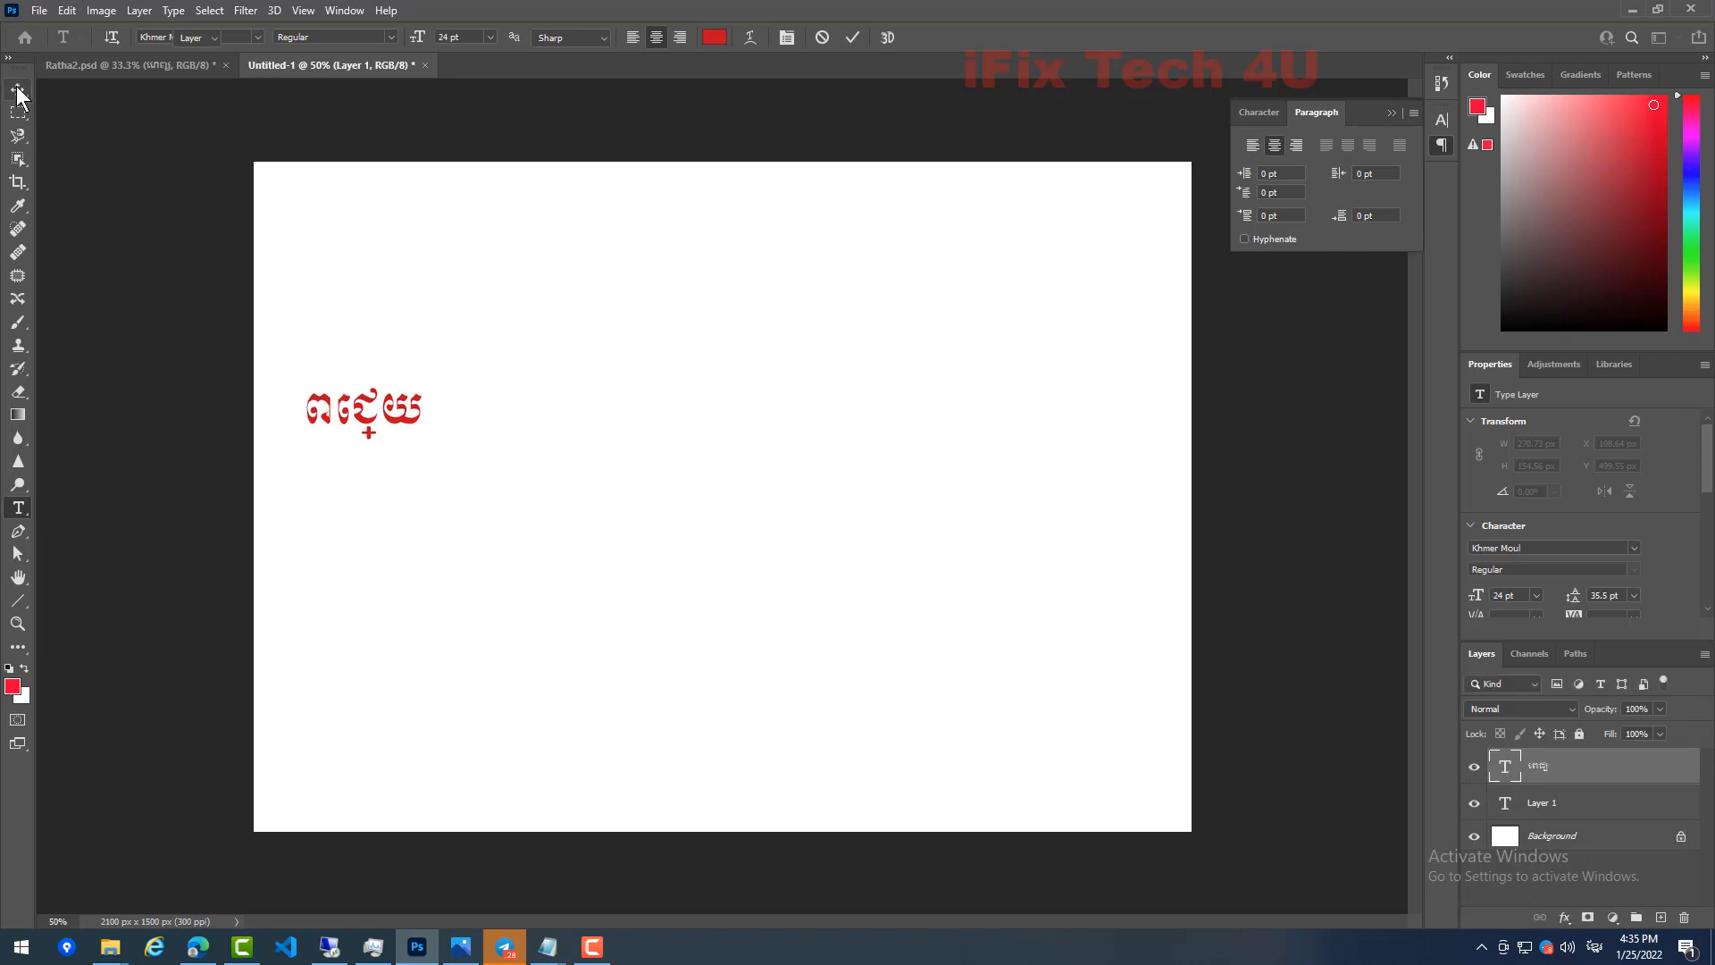
Commit the Khmer text with the Move tool, then hide and re-show the Paragraph panel.
click(17, 88)
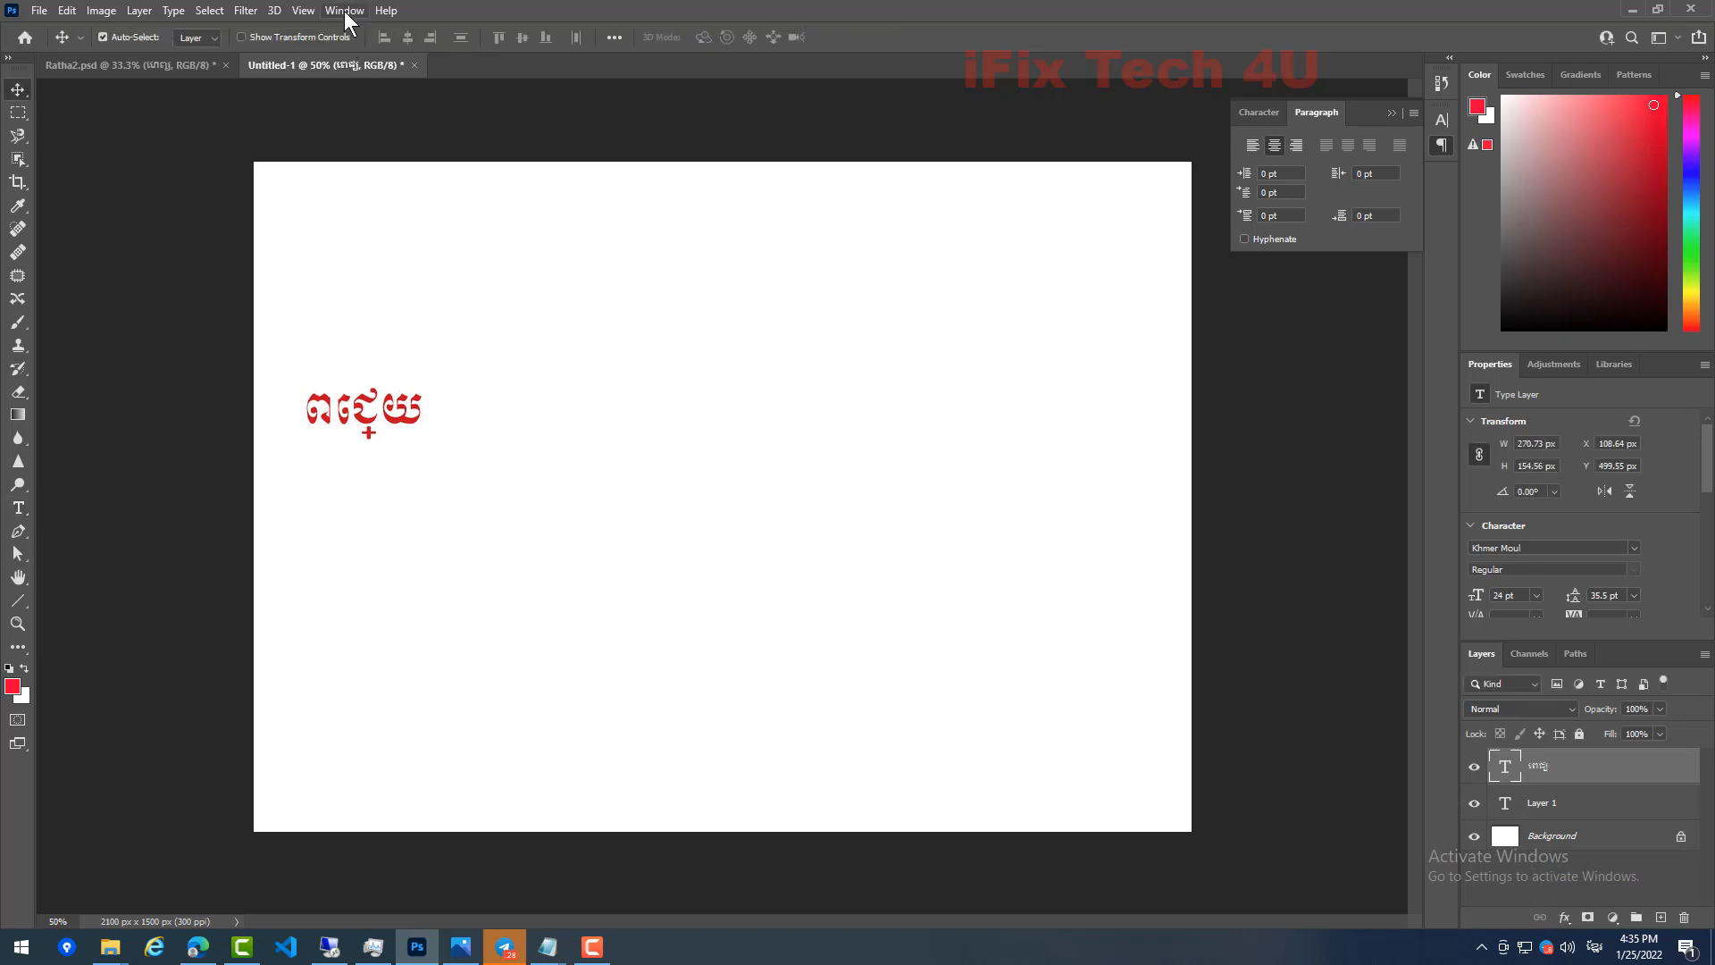
click(345, 10)
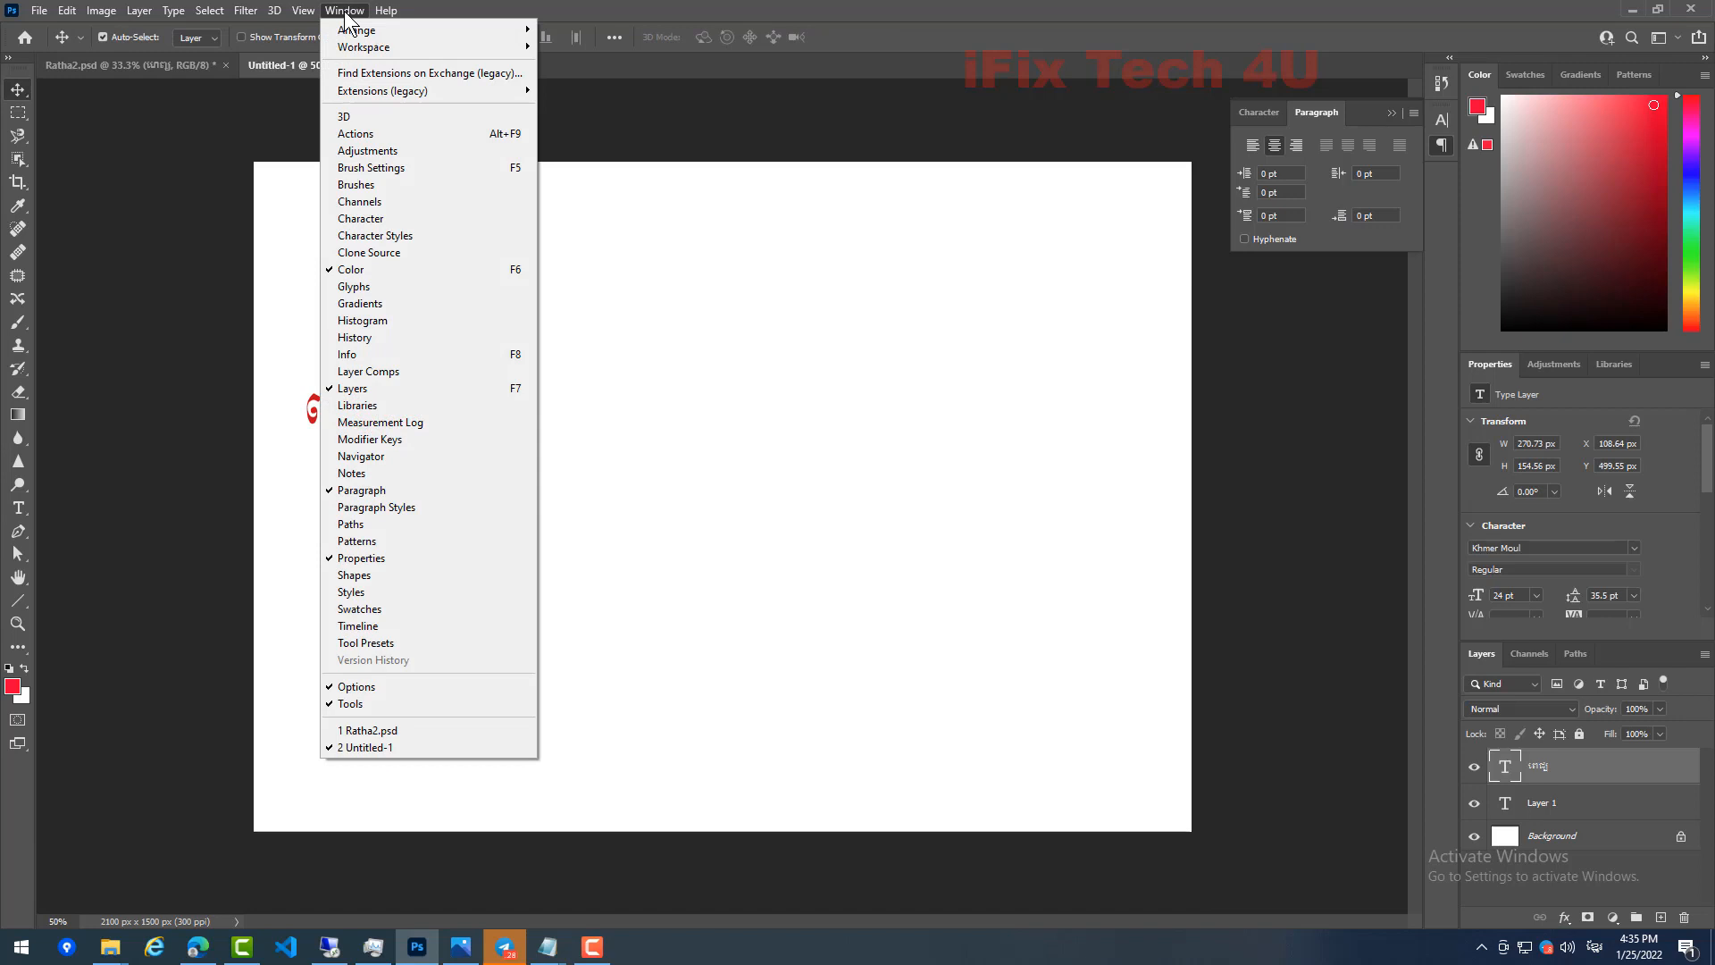
mouse_move(394, 473)
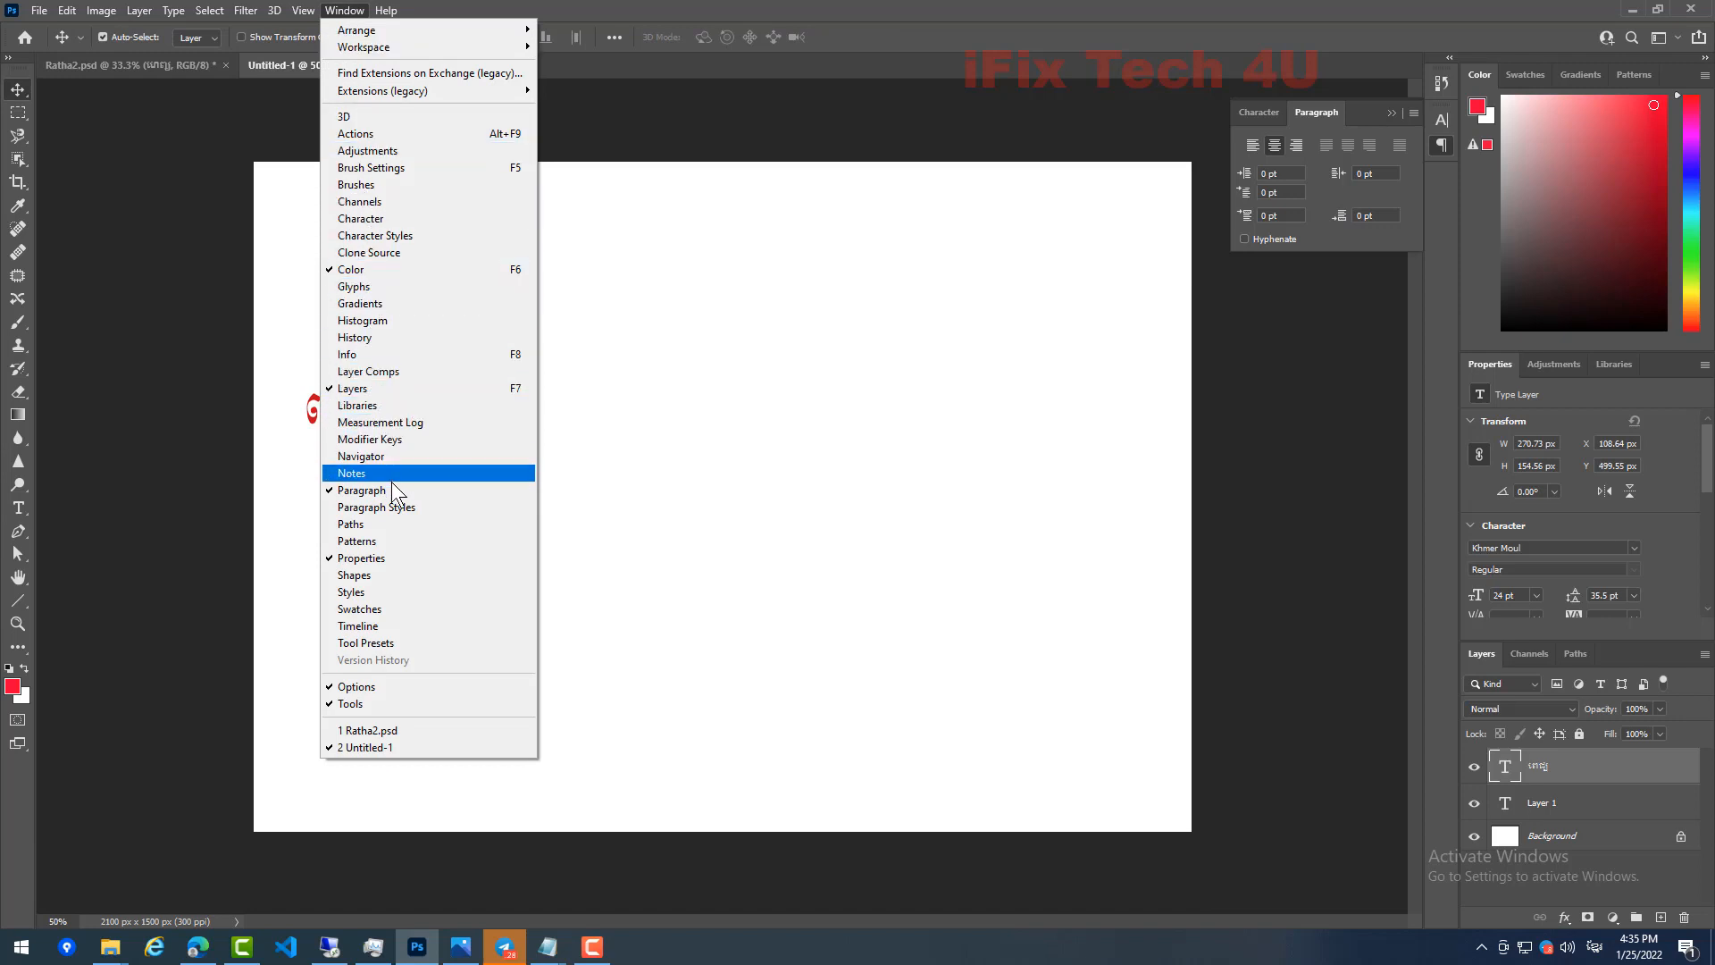
mouse_move(361, 491)
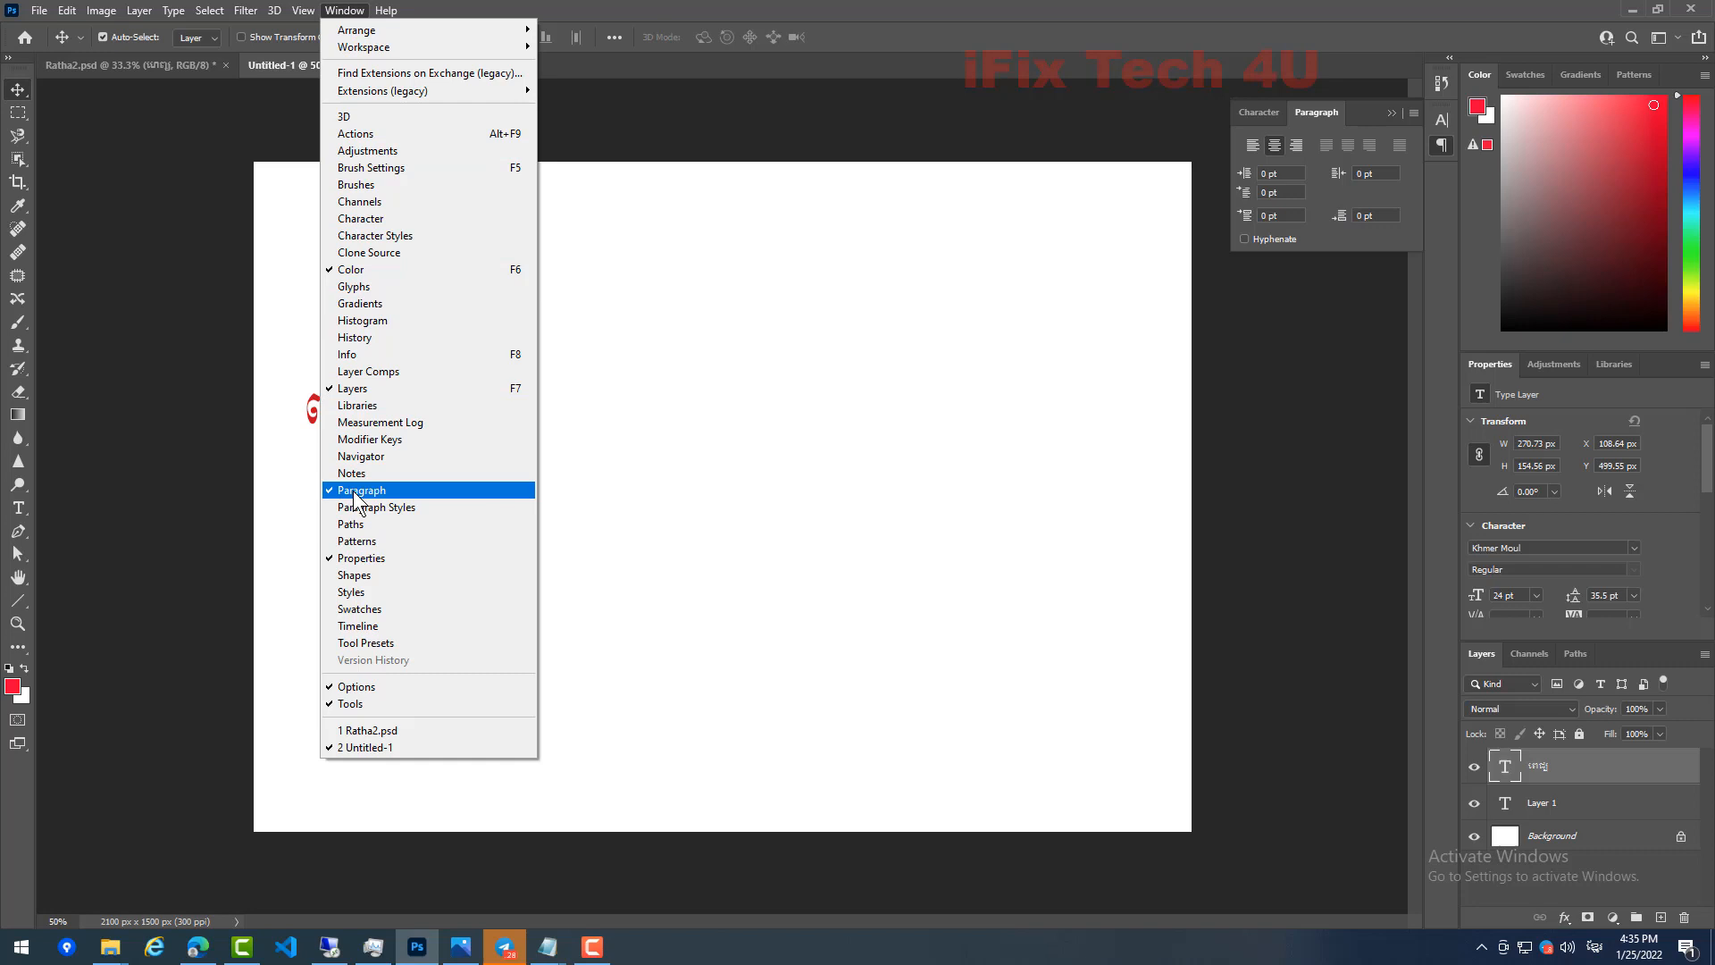
click(361, 489)
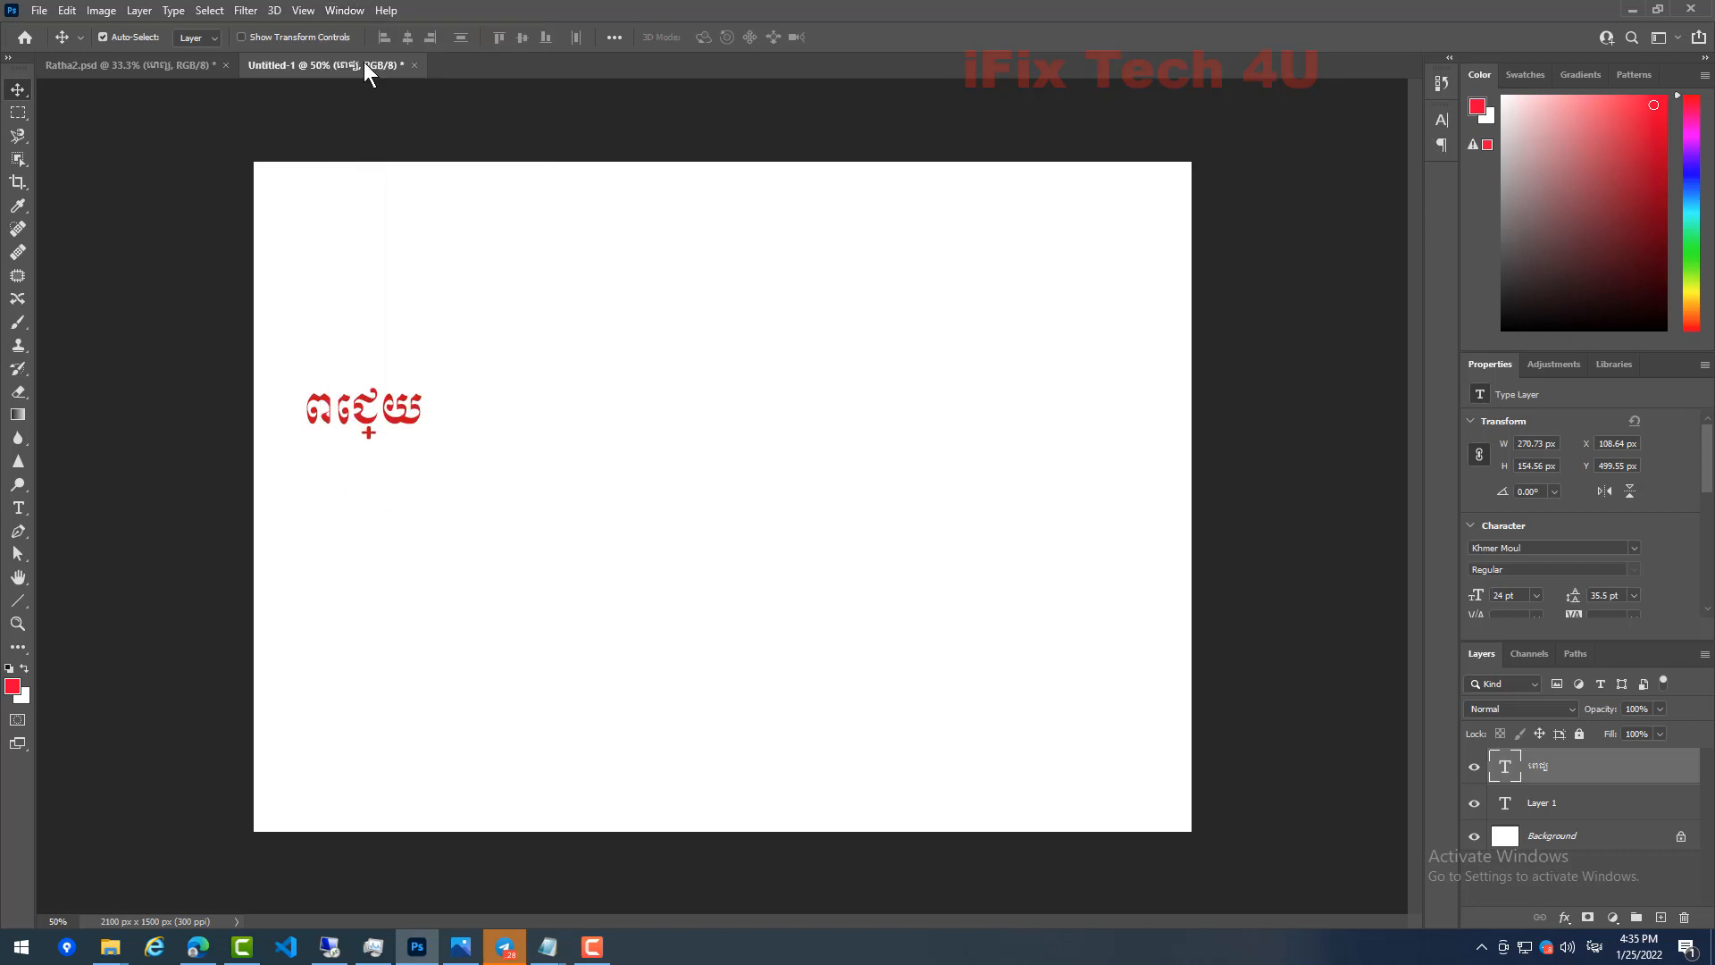
click(343, 10)
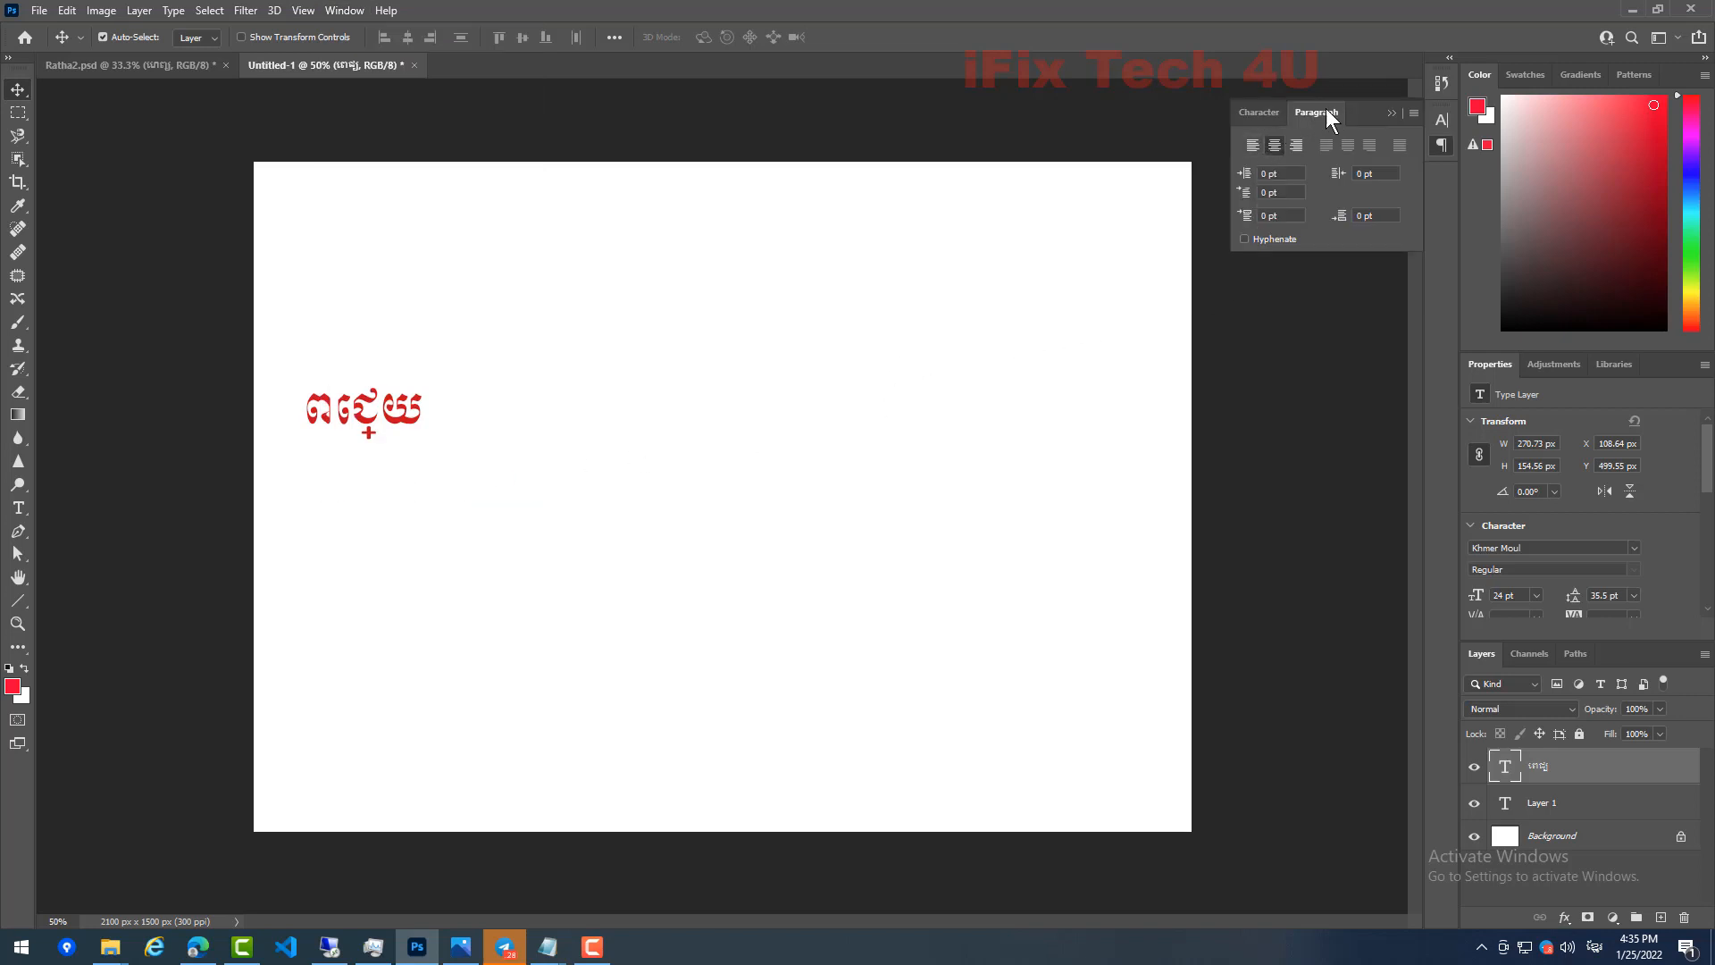
mouse_move(1384, 128)
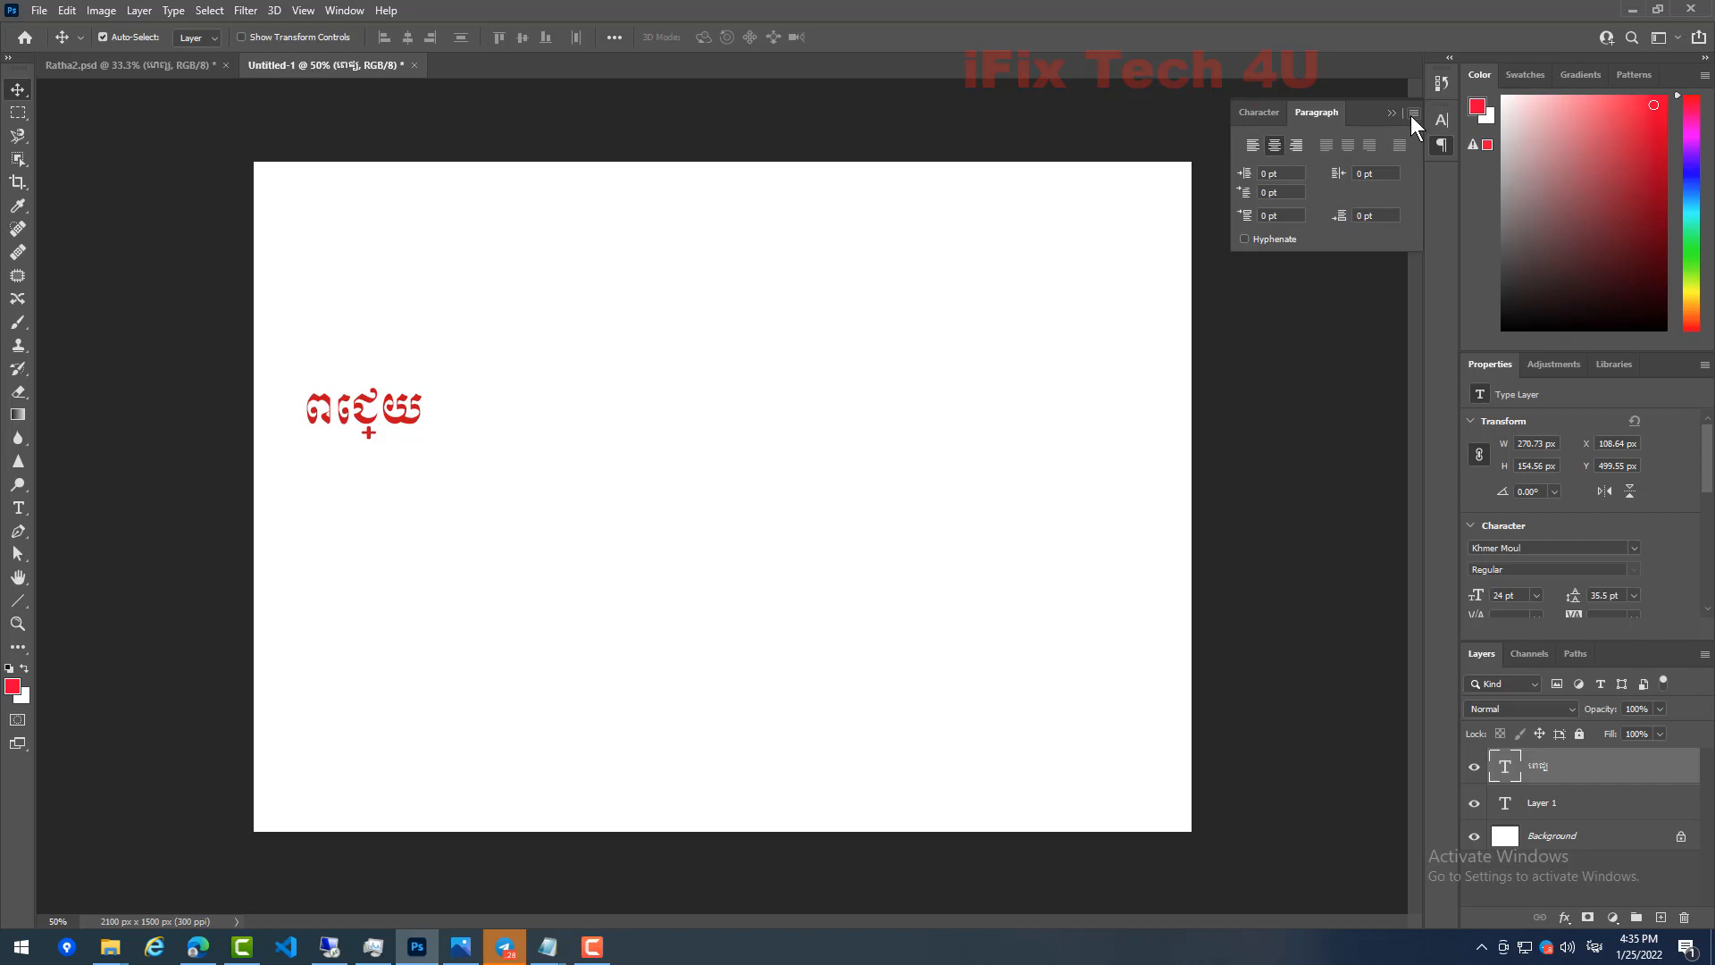
Enable East Asian Features from the Paragraph panel menu to reveal Kinsoku and Mojikumi options.
click(1414, 112)
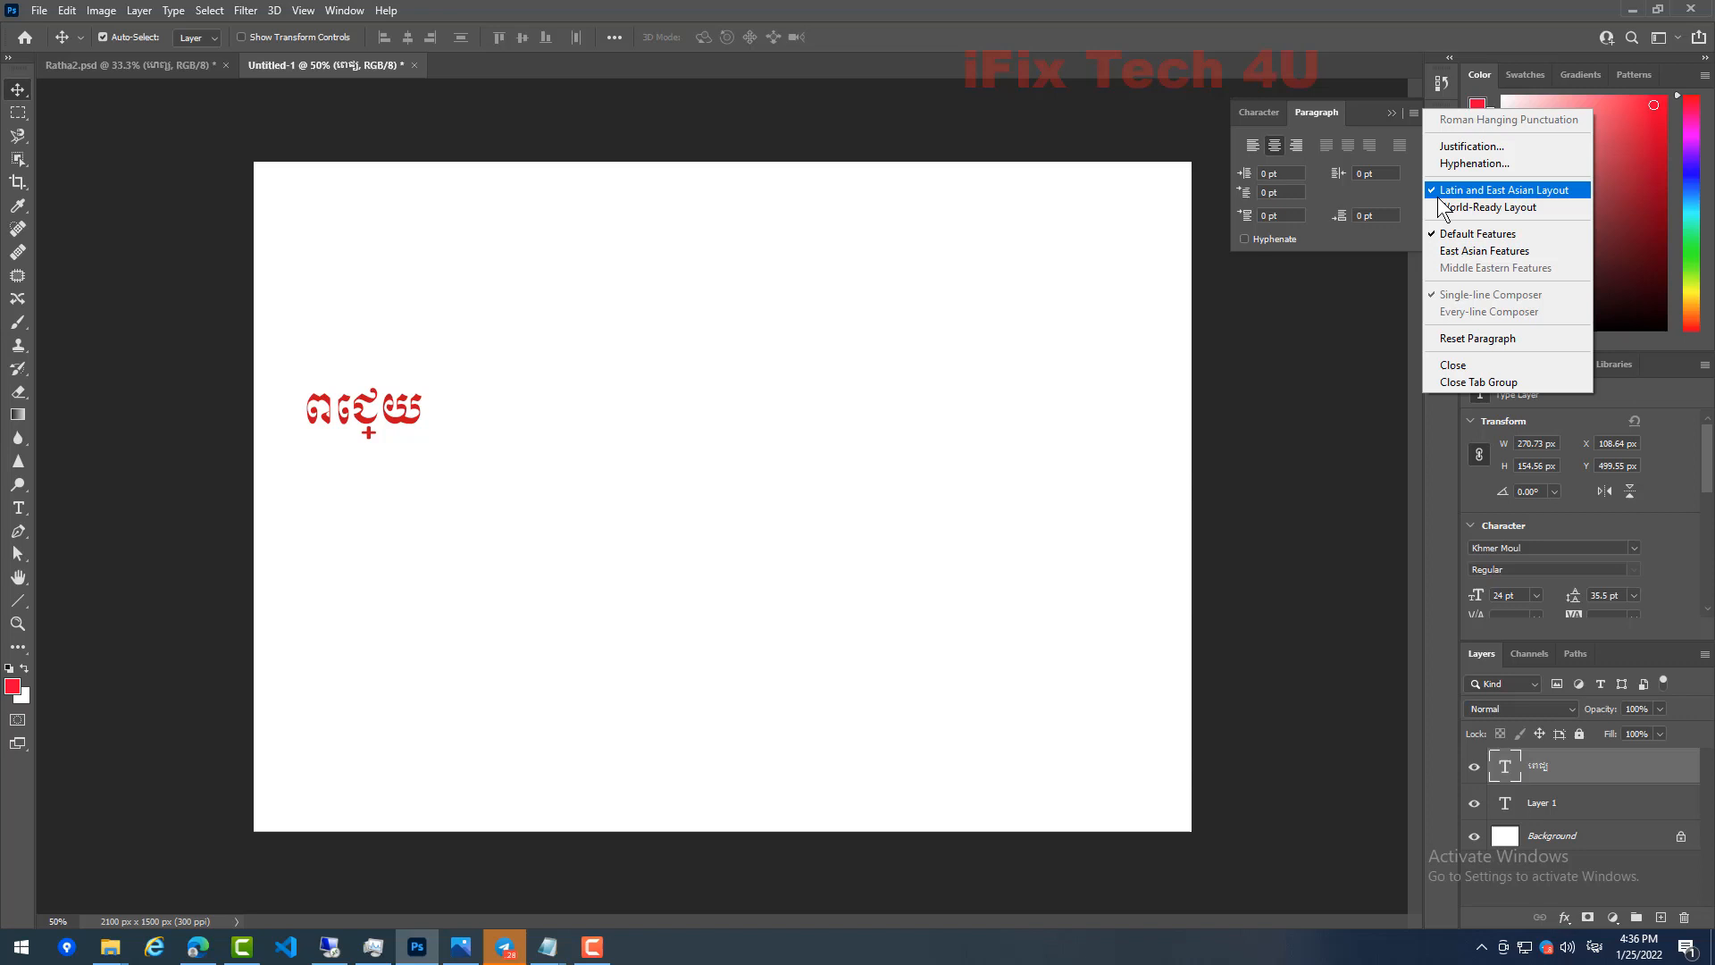
mouse_move(1448, 263)
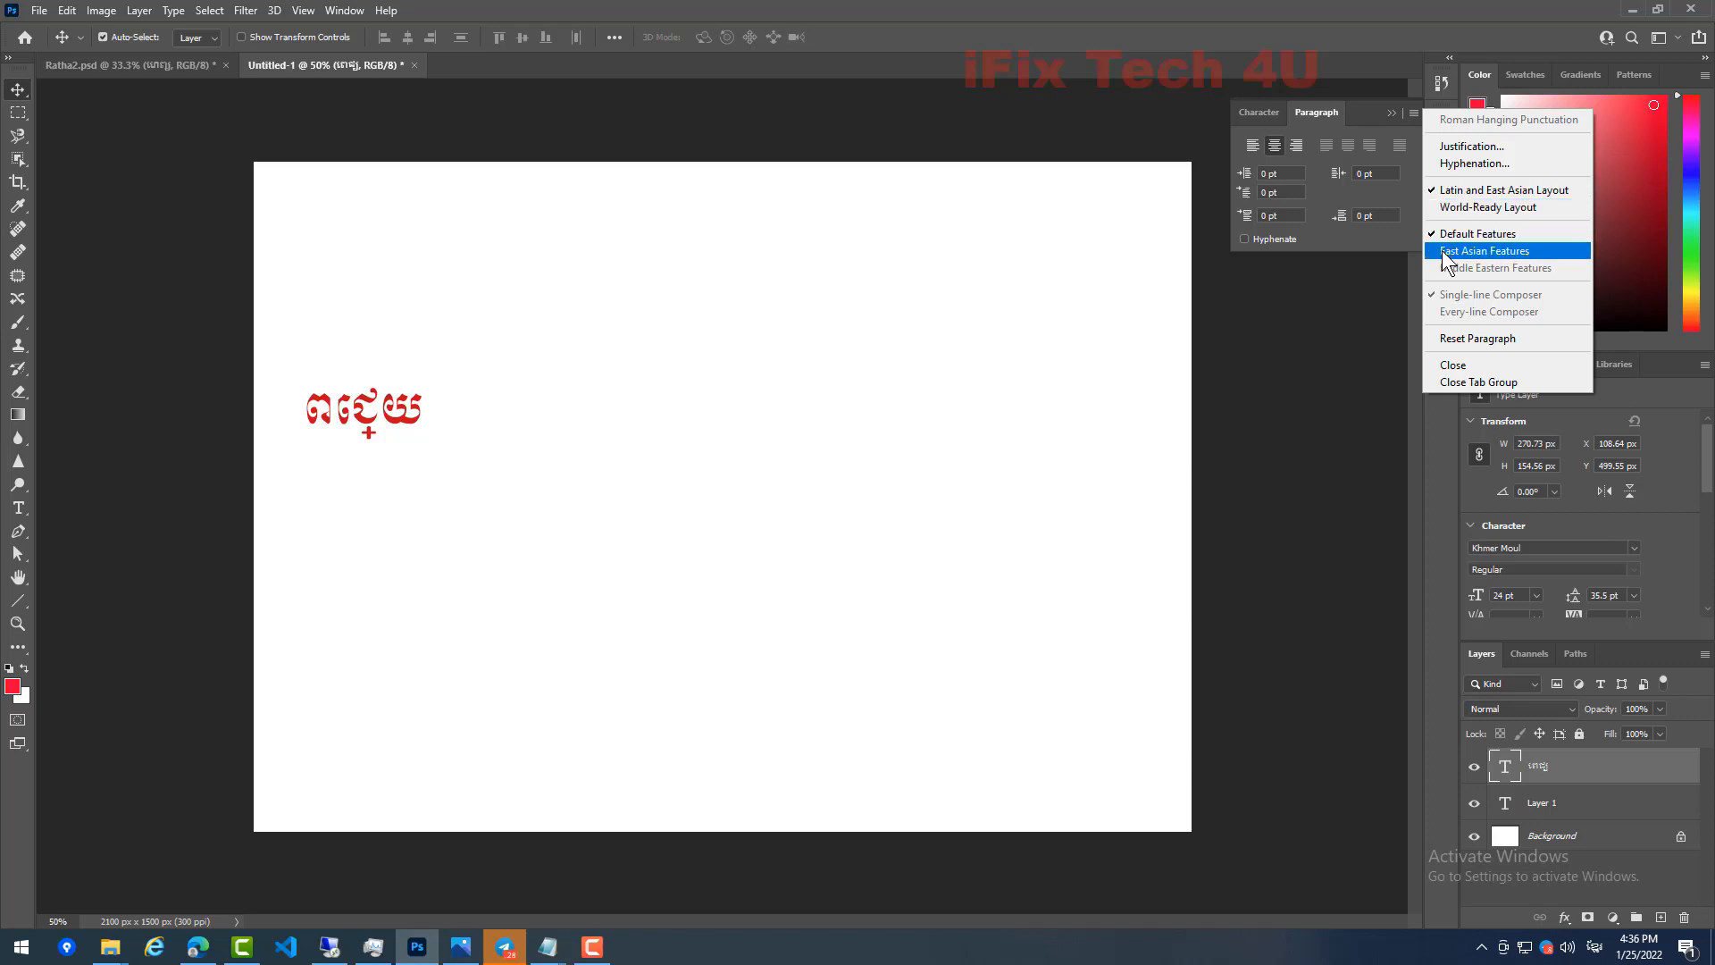
click(1483, 250)
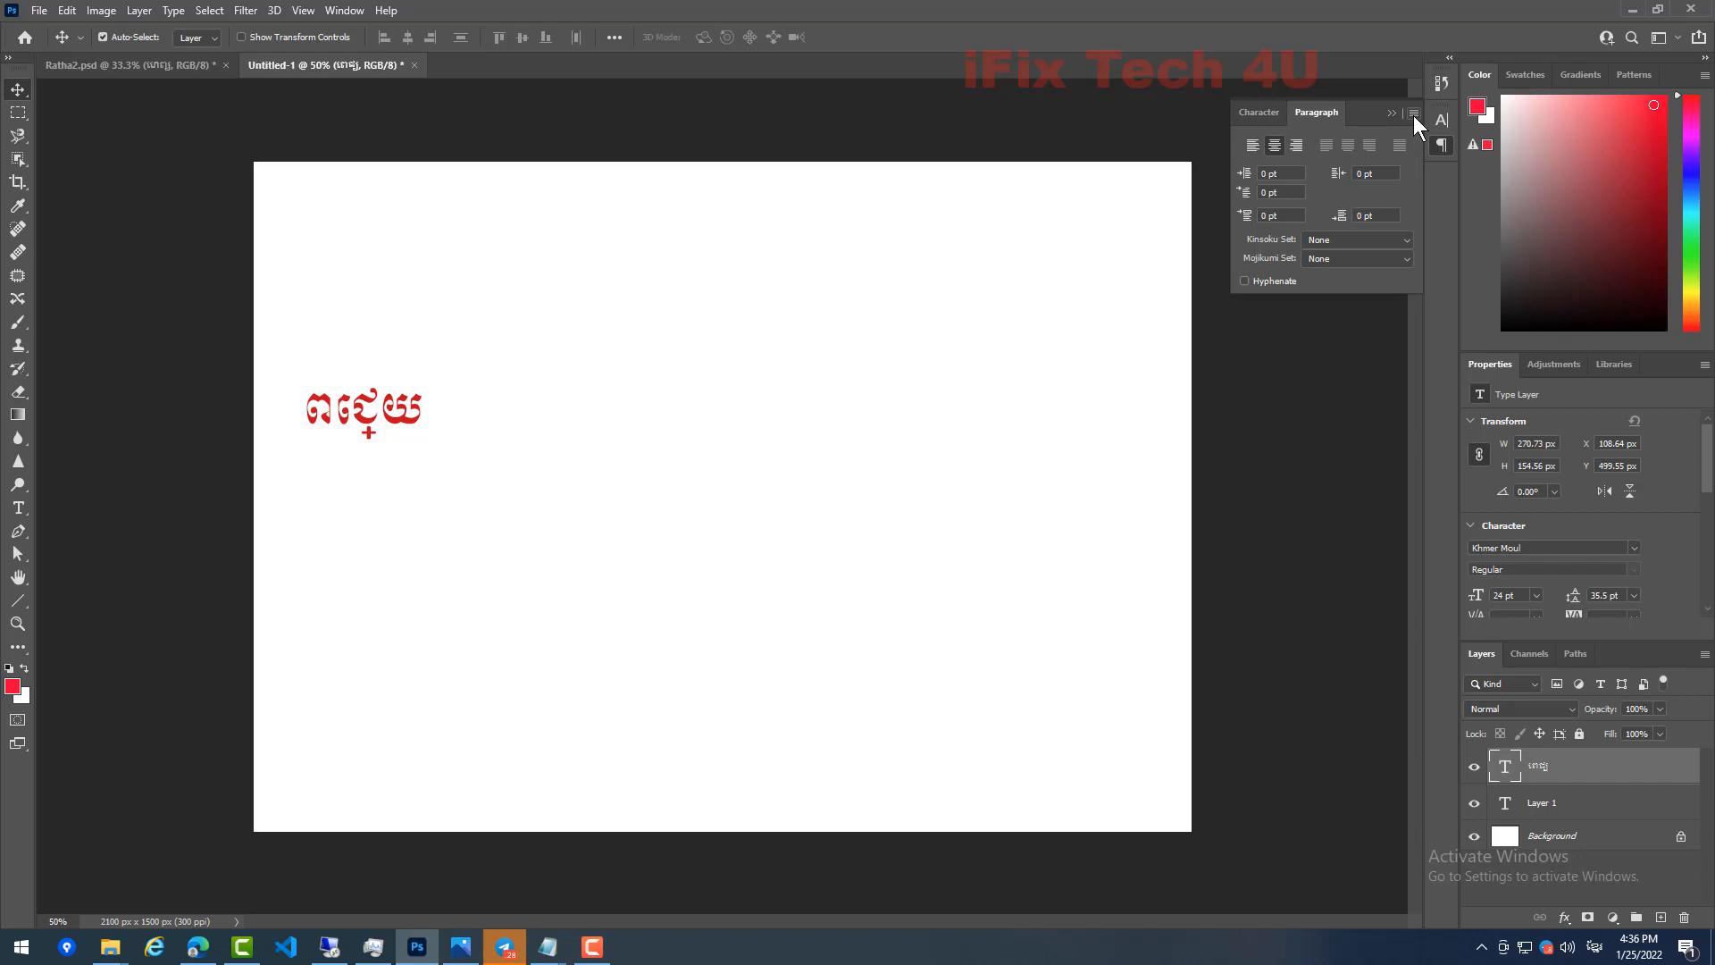
Set the Khmer text to World-Ready Layout from the Paragraph panel menu.
click(1412, 113)
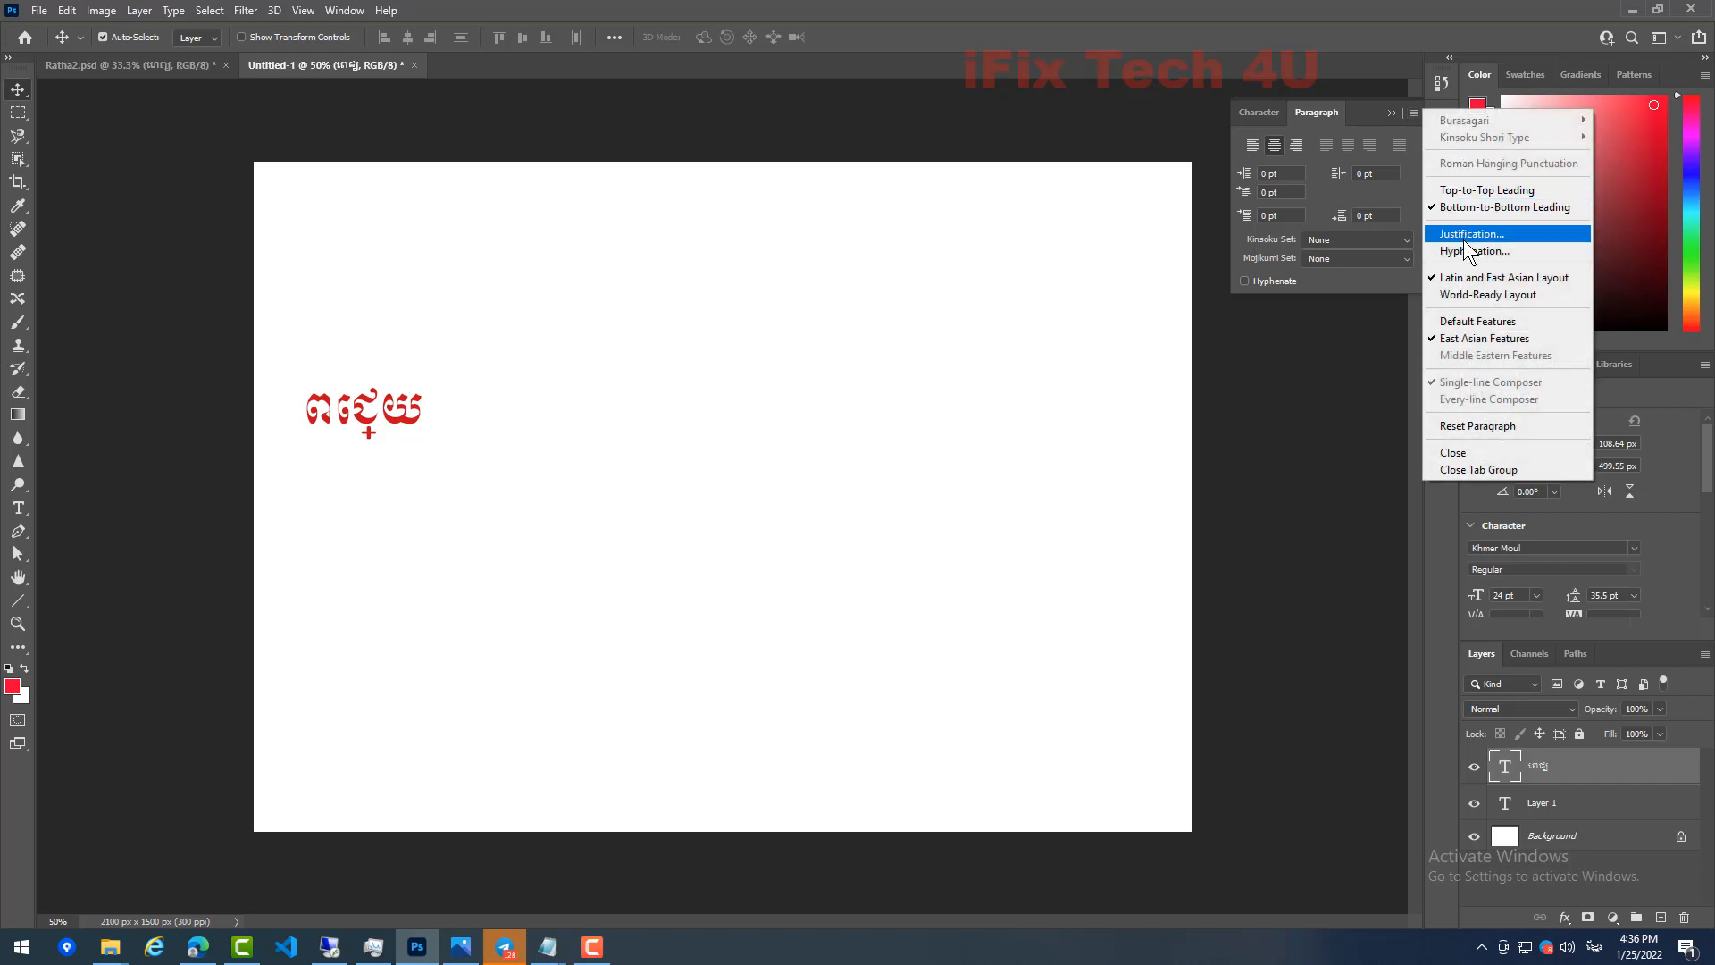
mouse_move(1488, 294)
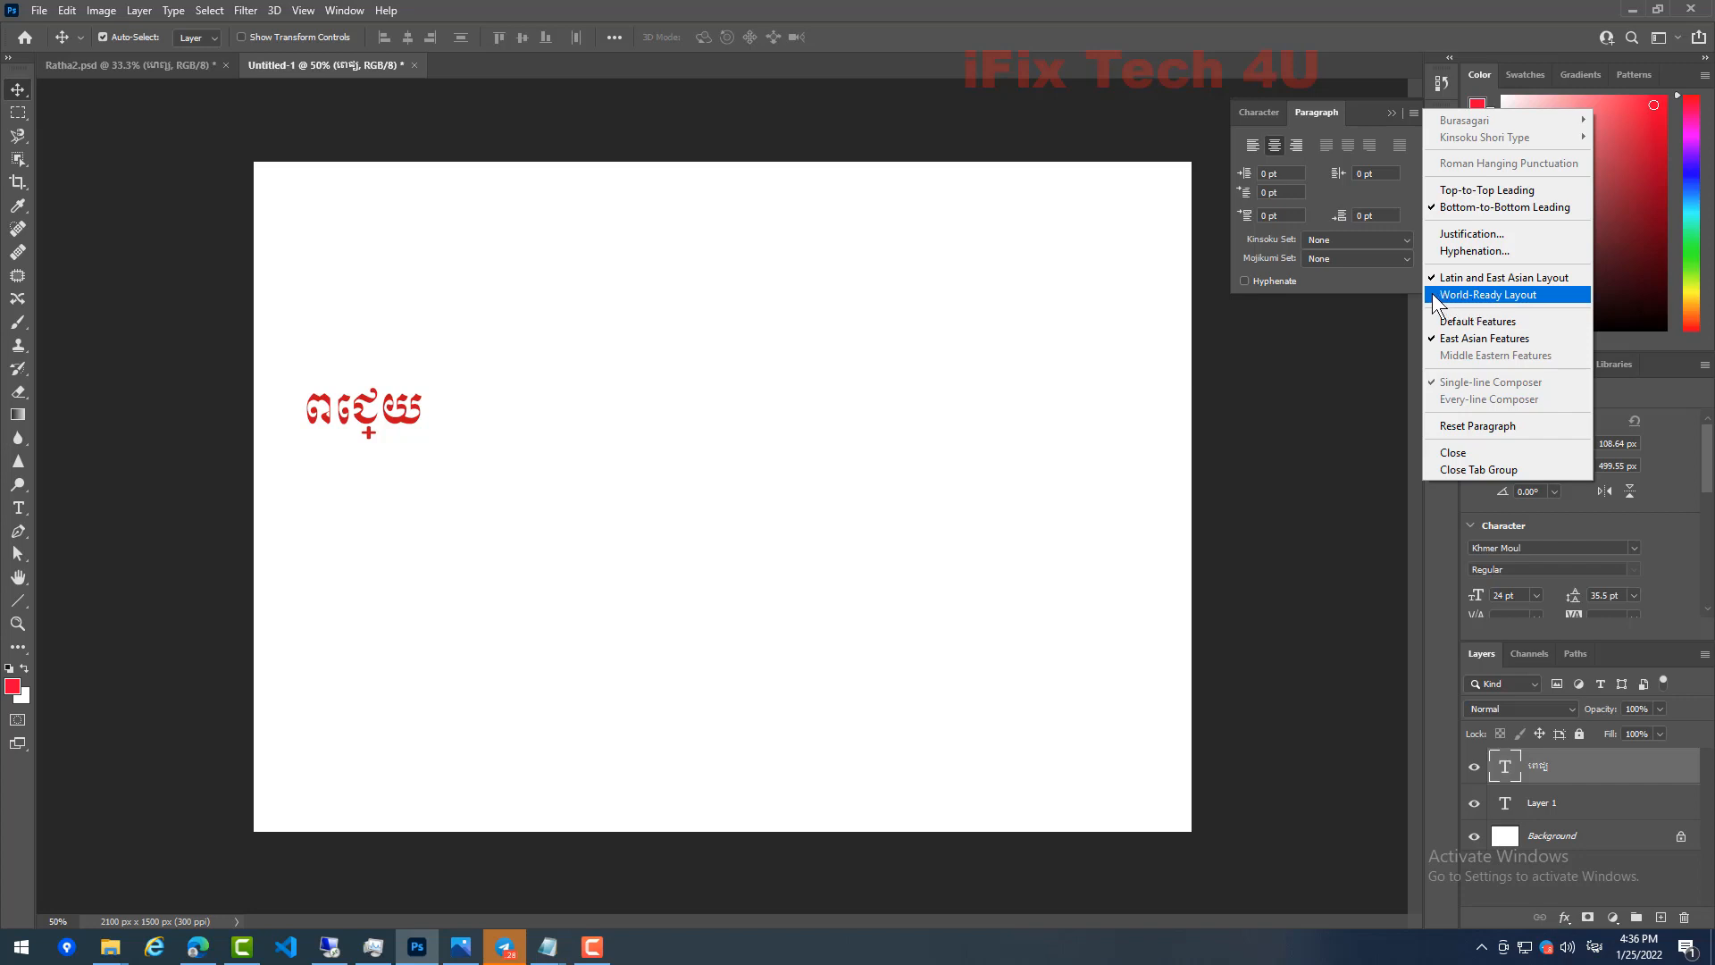
click(1490, 294)
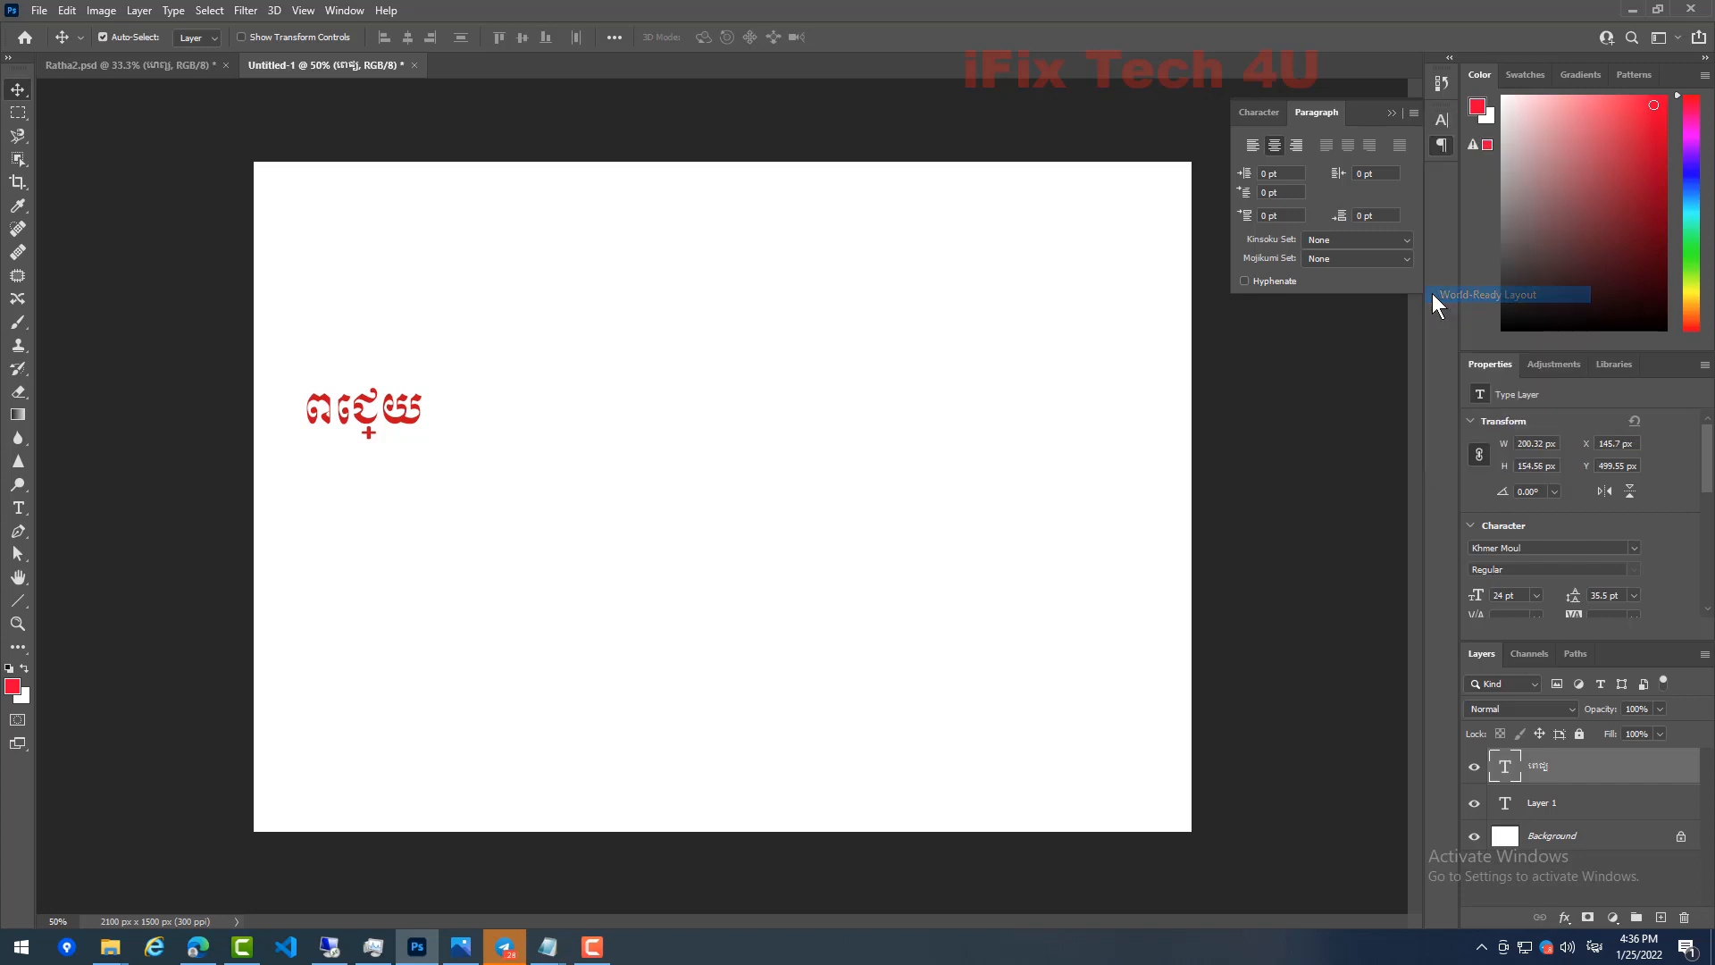